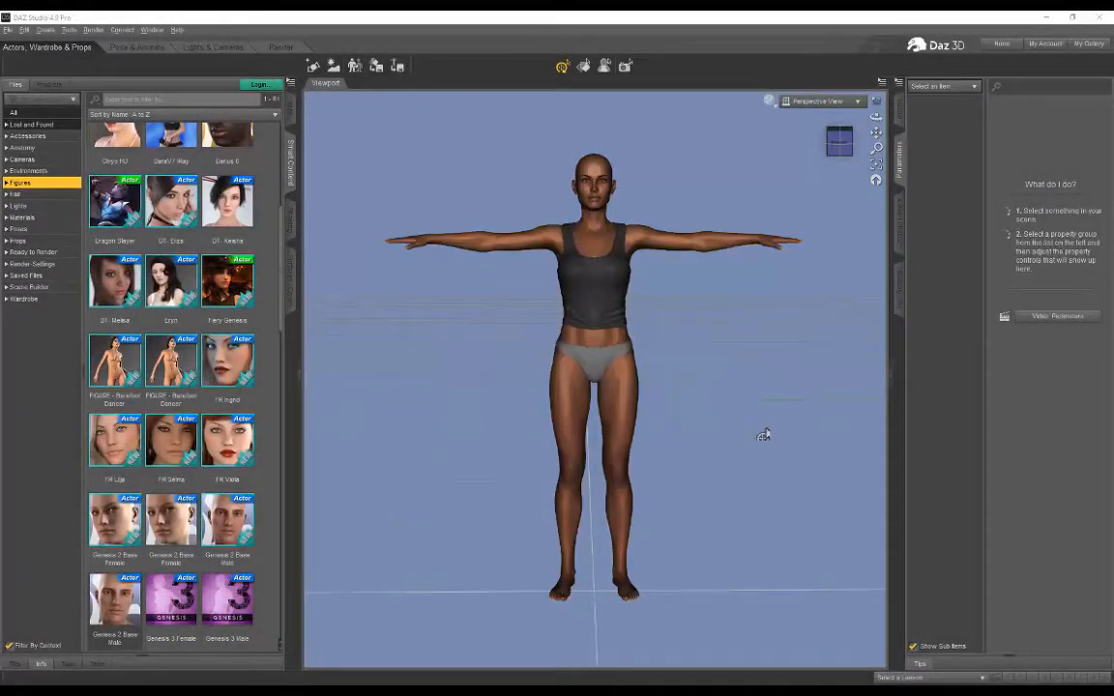
pyautogui.moveTo(762, 340)
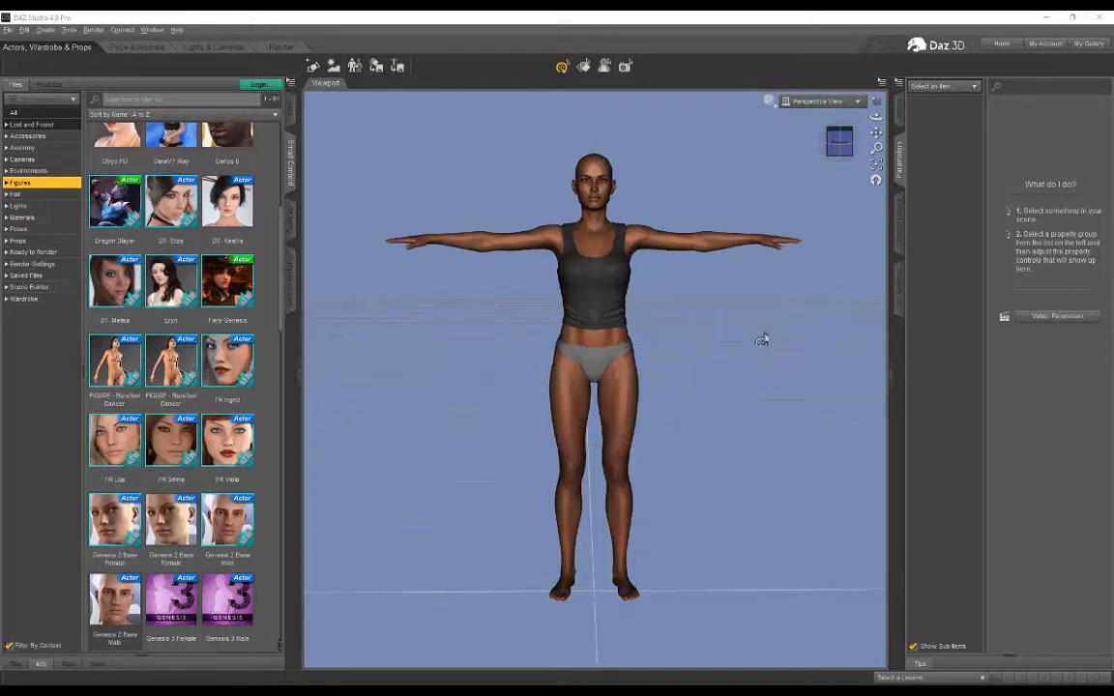
pyautogui.moveTo(455, 372)
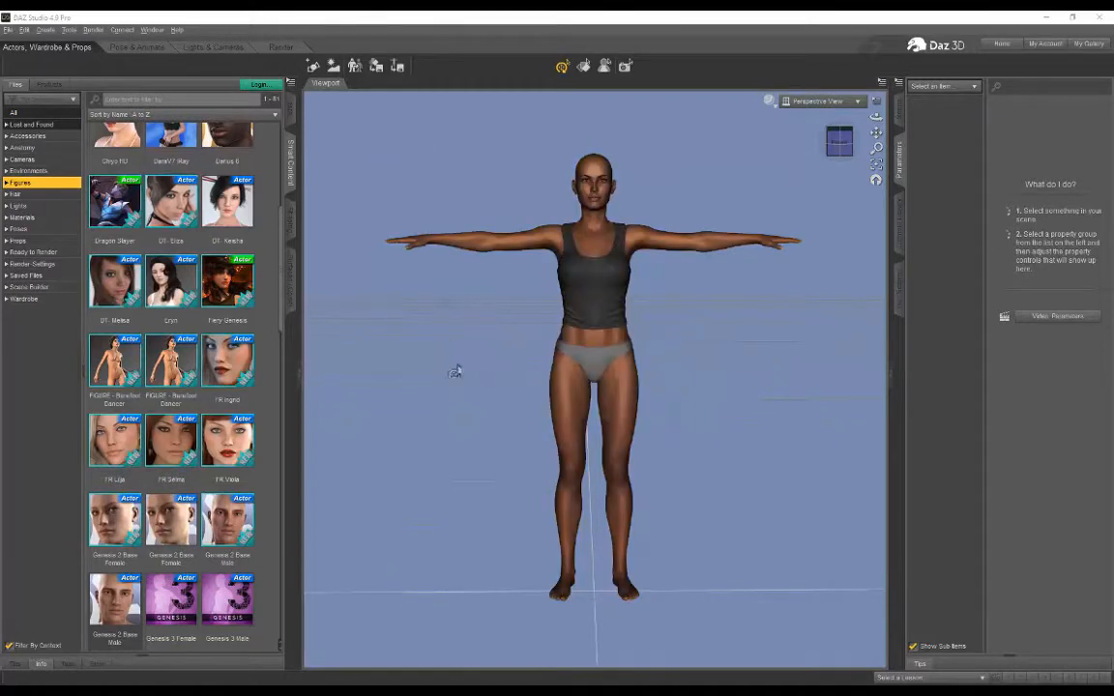
# Select the Genesis 3 figure Uma in the viewport
pyautogui.click(598, 232)
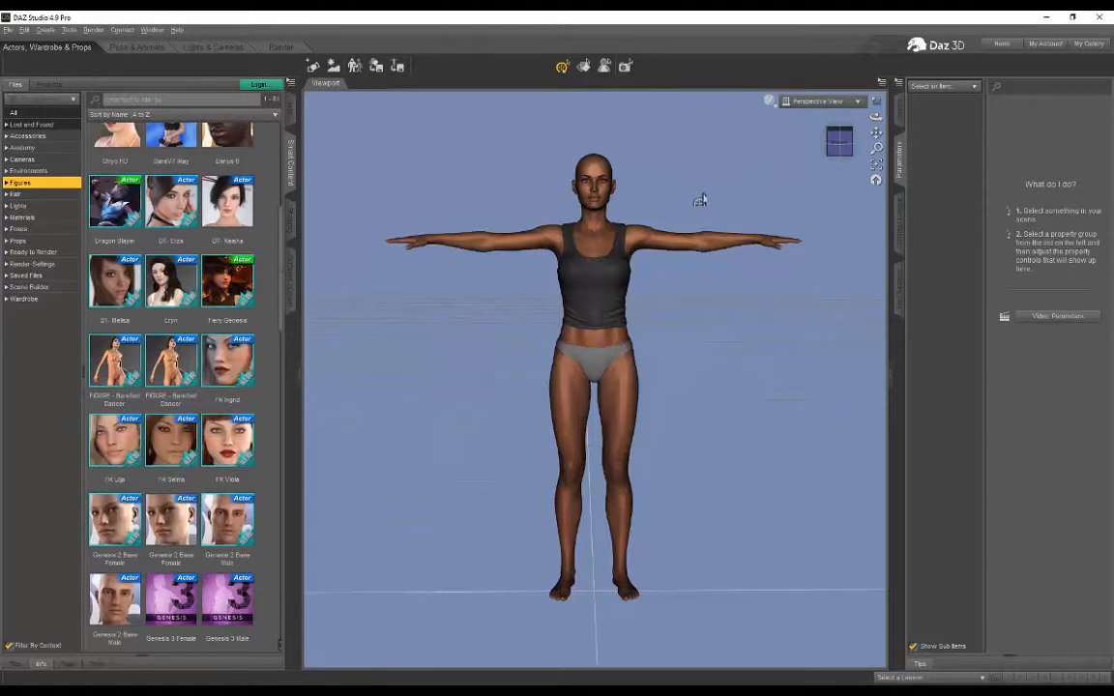
pyautogui.moveTo(754, 188)
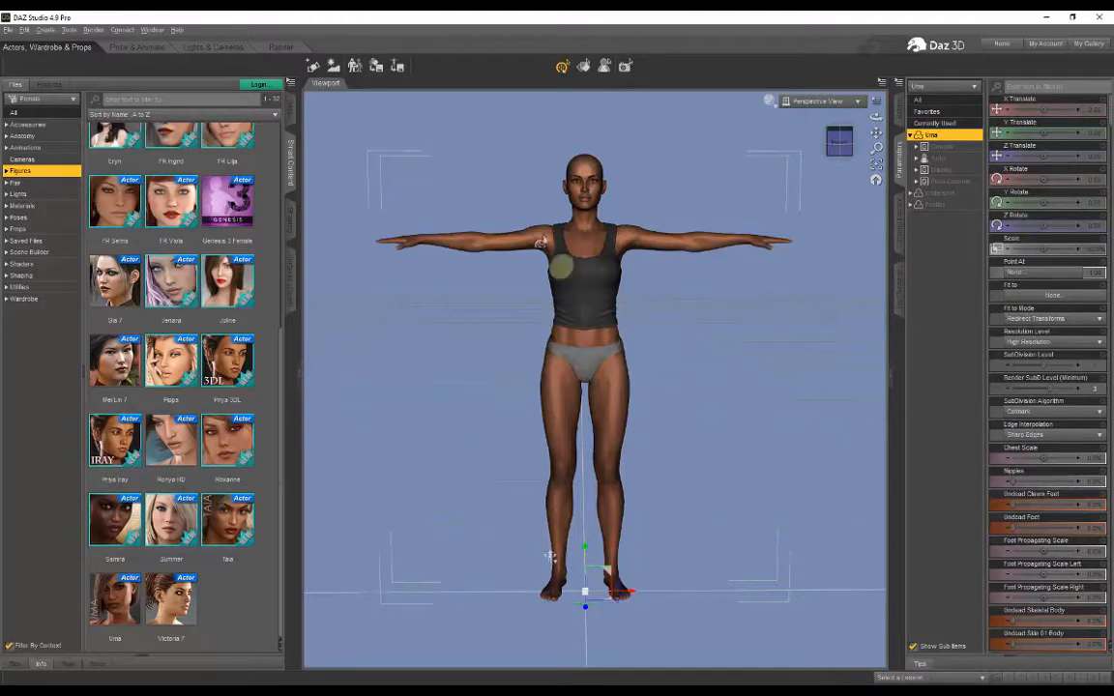
# Select one of Uma's limbs to start posing the right arm and leg
pyautogui.click(547, 242)
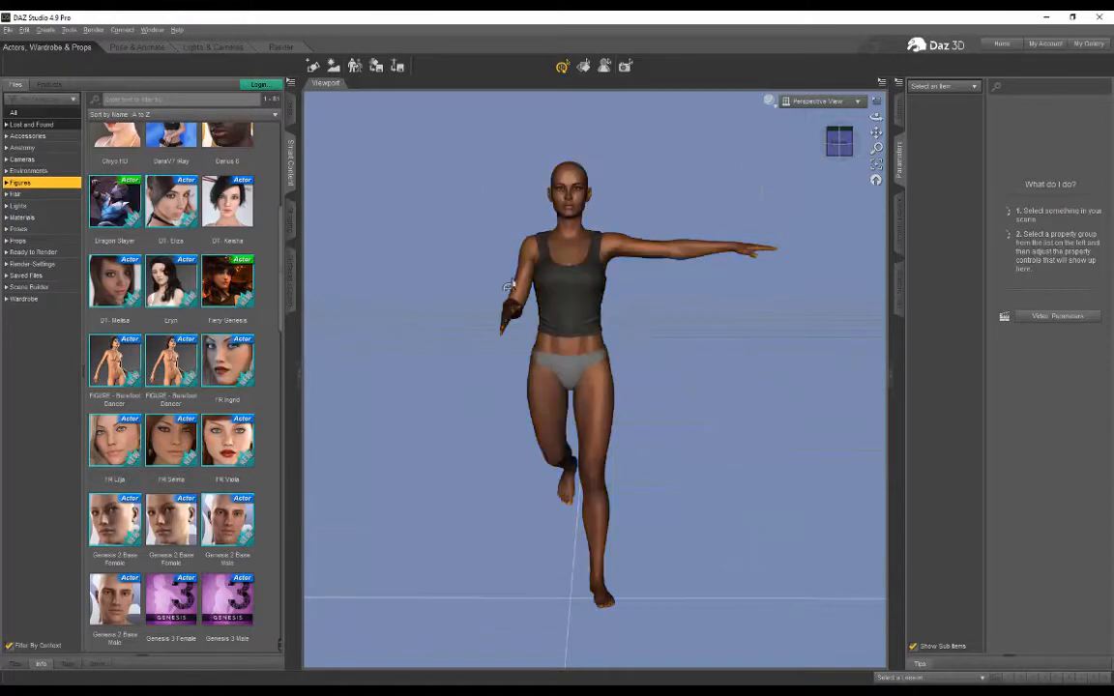
pyautogui.moveTo(712, 404)
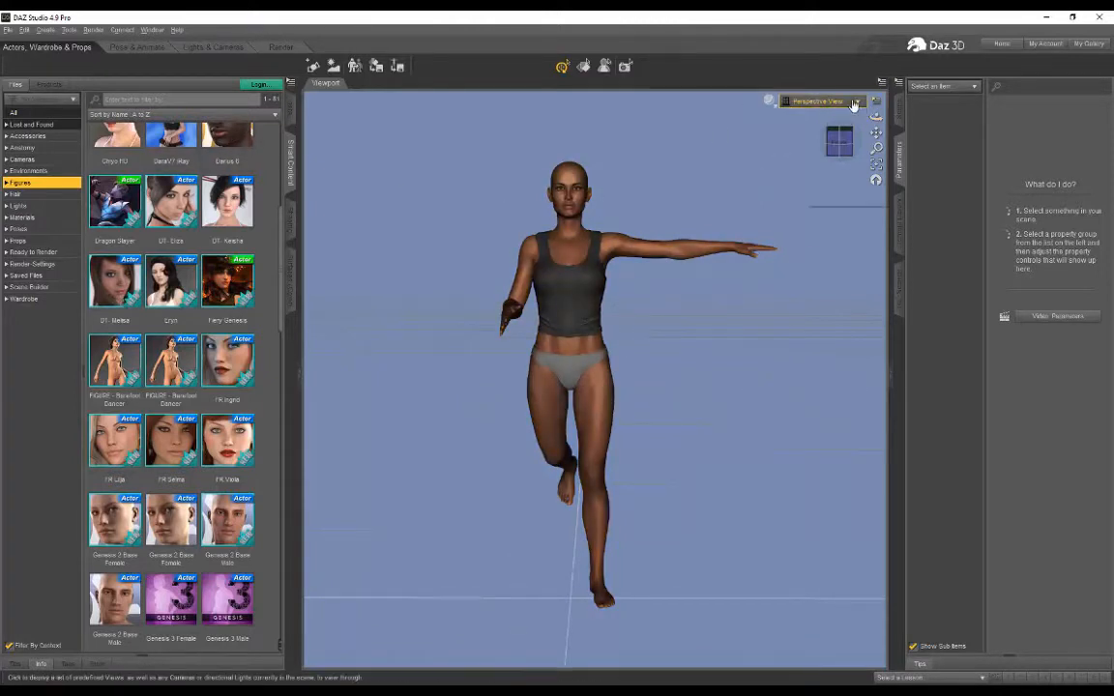
# Switch to Front View, try Edit > Figure > Symmetry, and dismiss the Selection Error
pyautogui.click(823, 101)
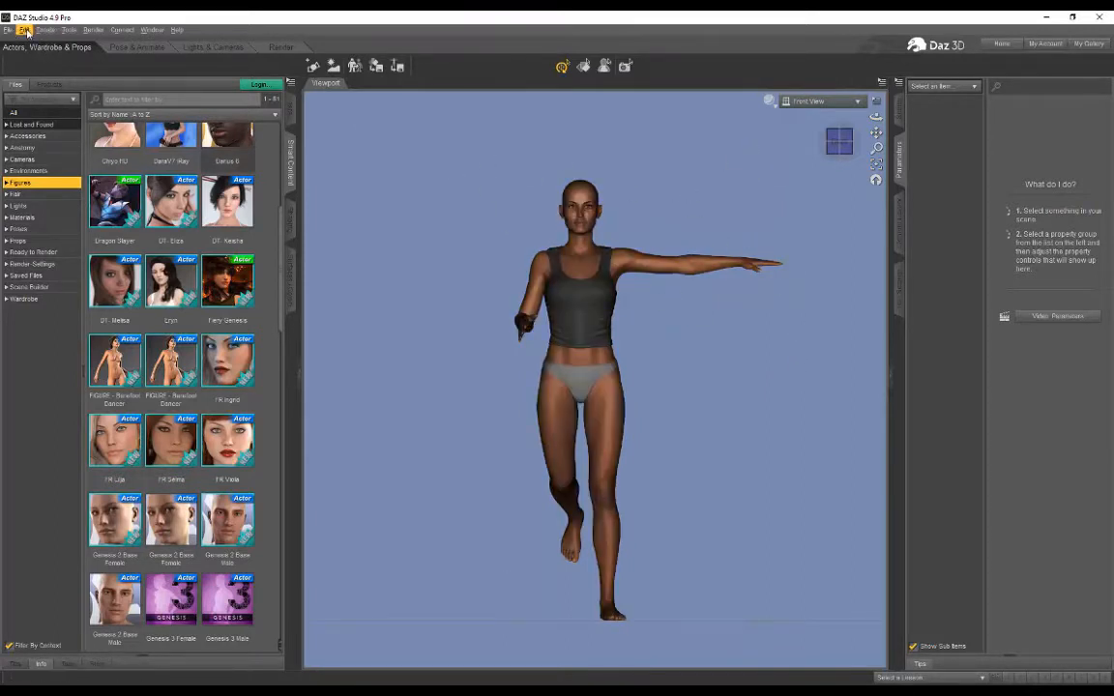
pyautogui.click(24, 29)
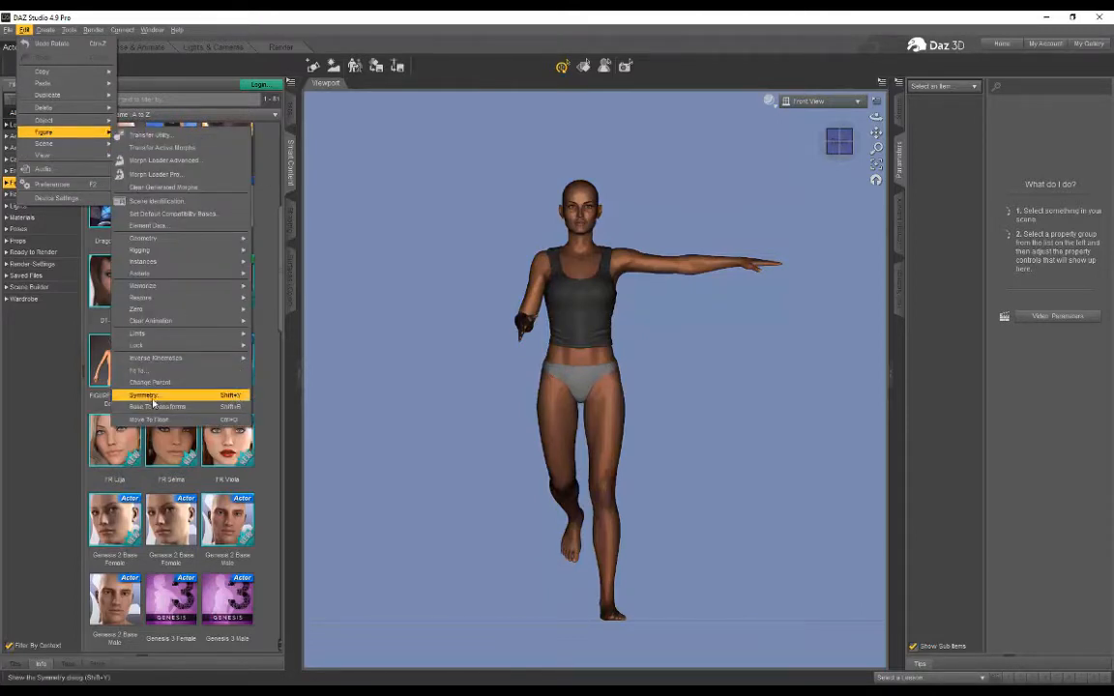
pyautogui.click(143, 395)
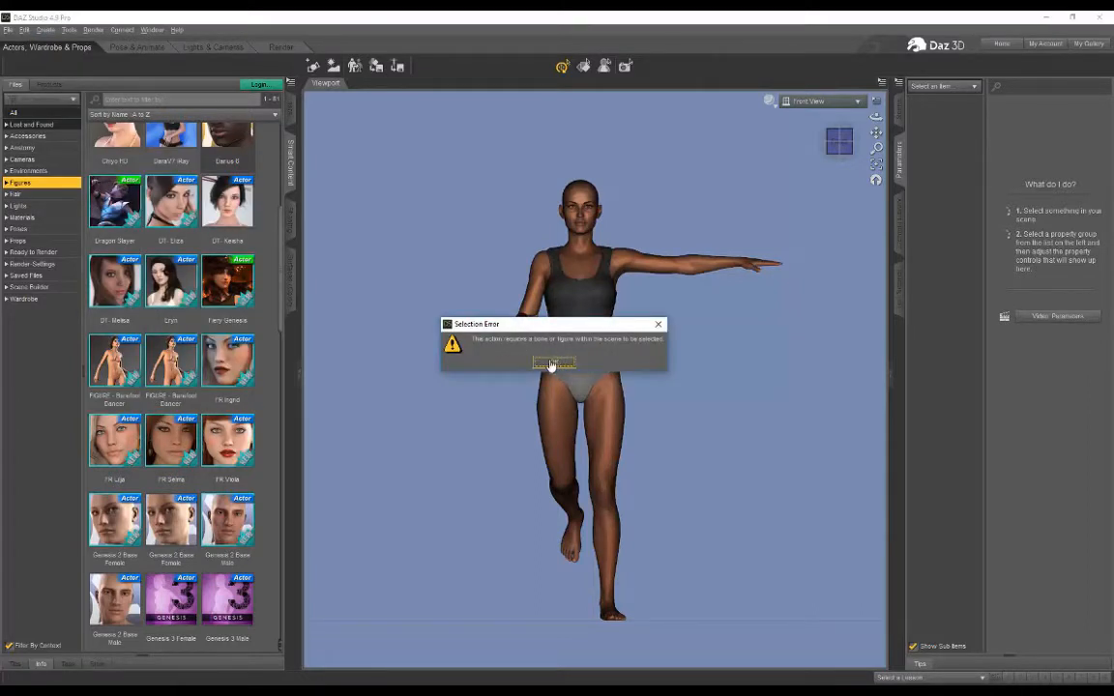
pyautogui.click(553, 362)
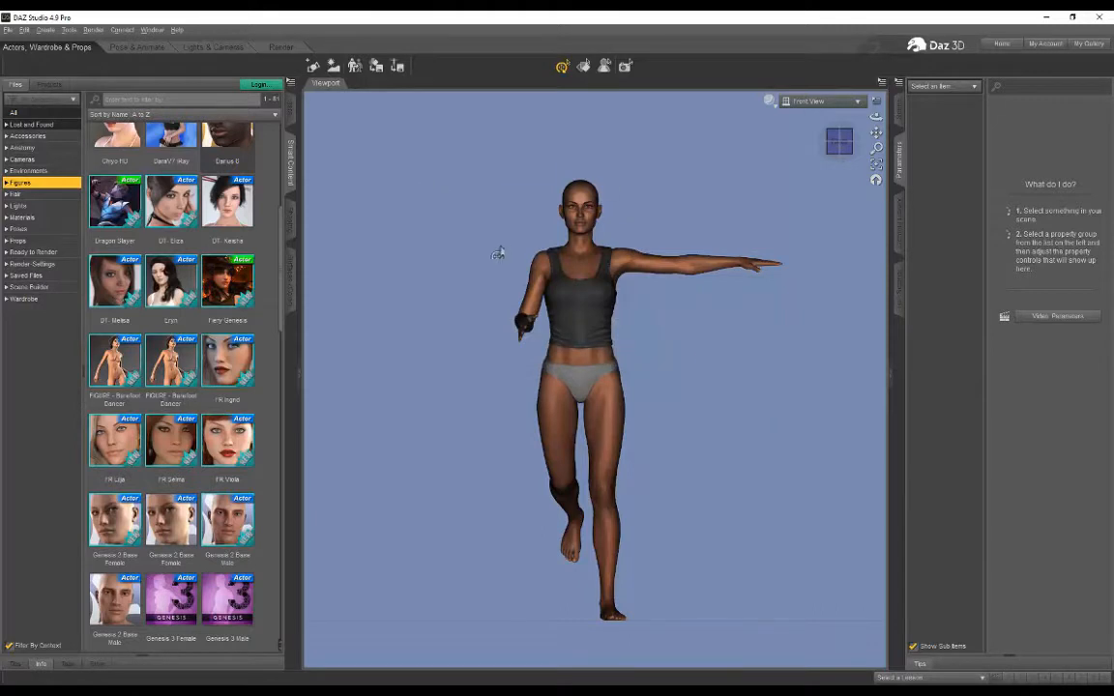
# Select Uma and open the Edit > Figure > Symmetry dialog
pyautogui.click(580, 363)
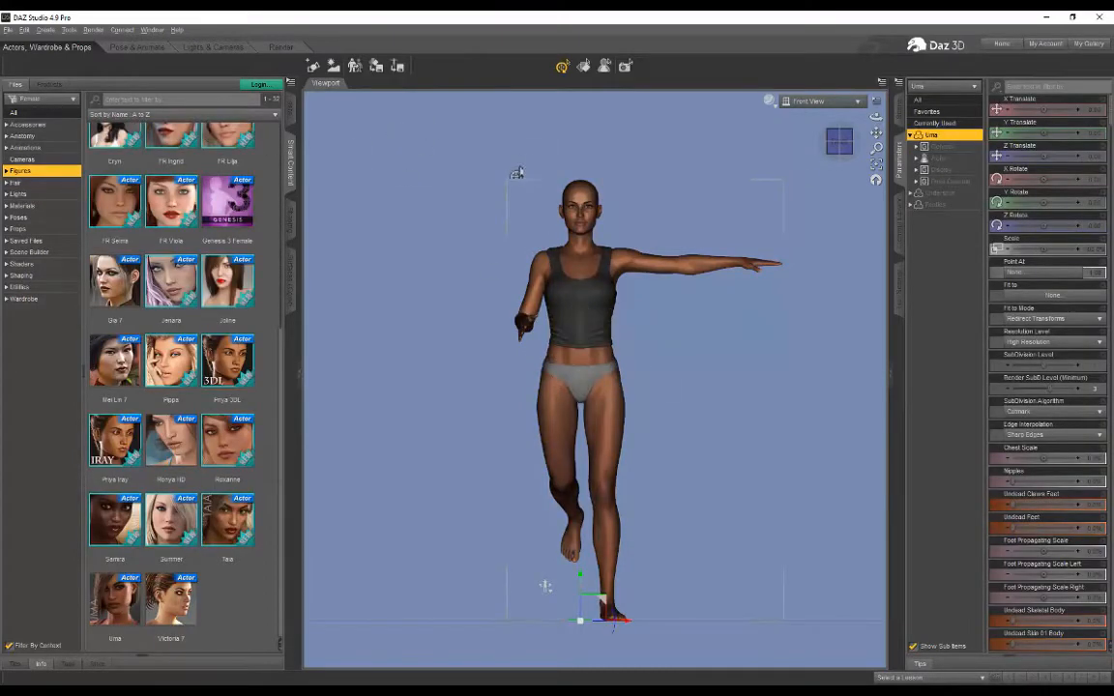
pyautogui.moveTo(453, 201)
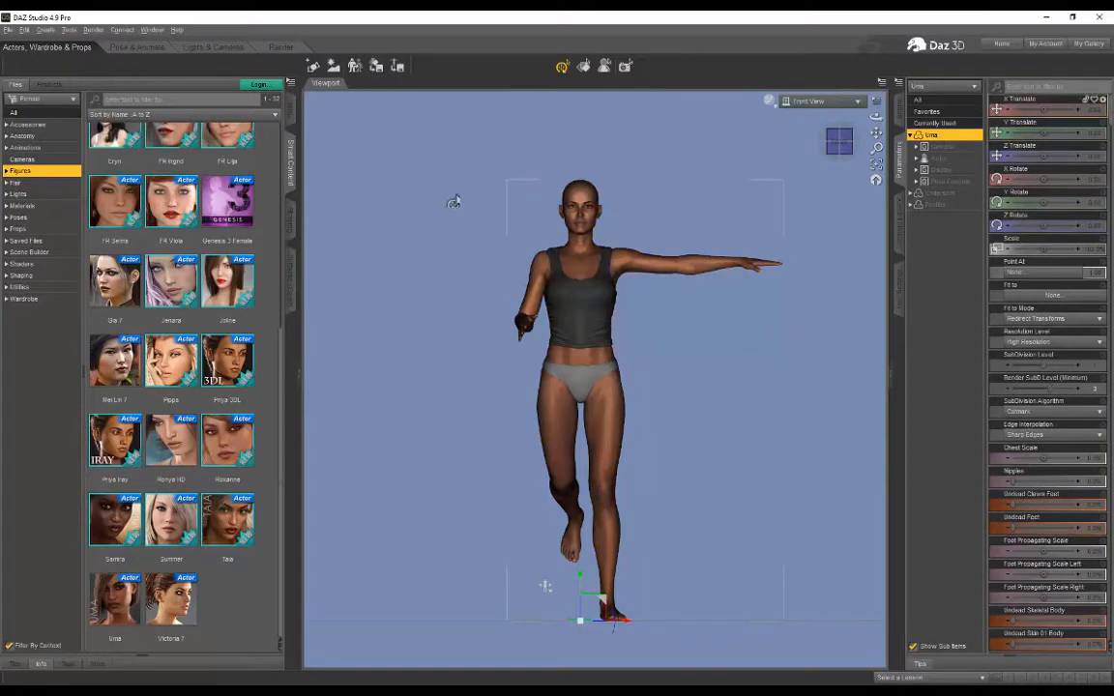
pyautogui.click(24, 30)
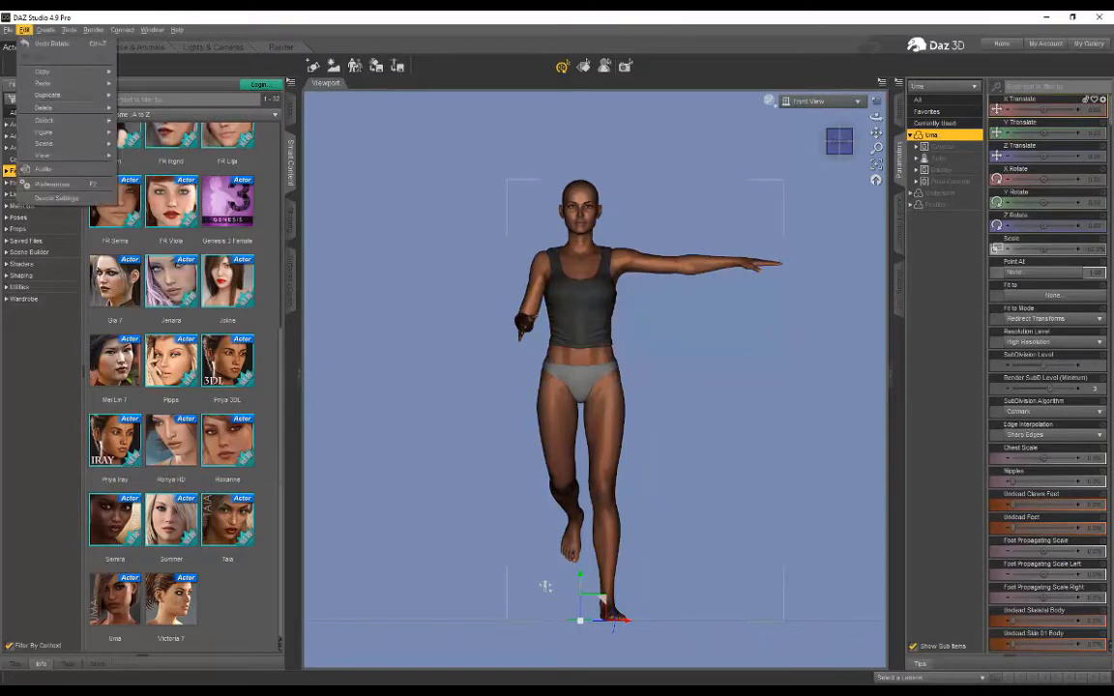
pyautogui.click(43, 132)
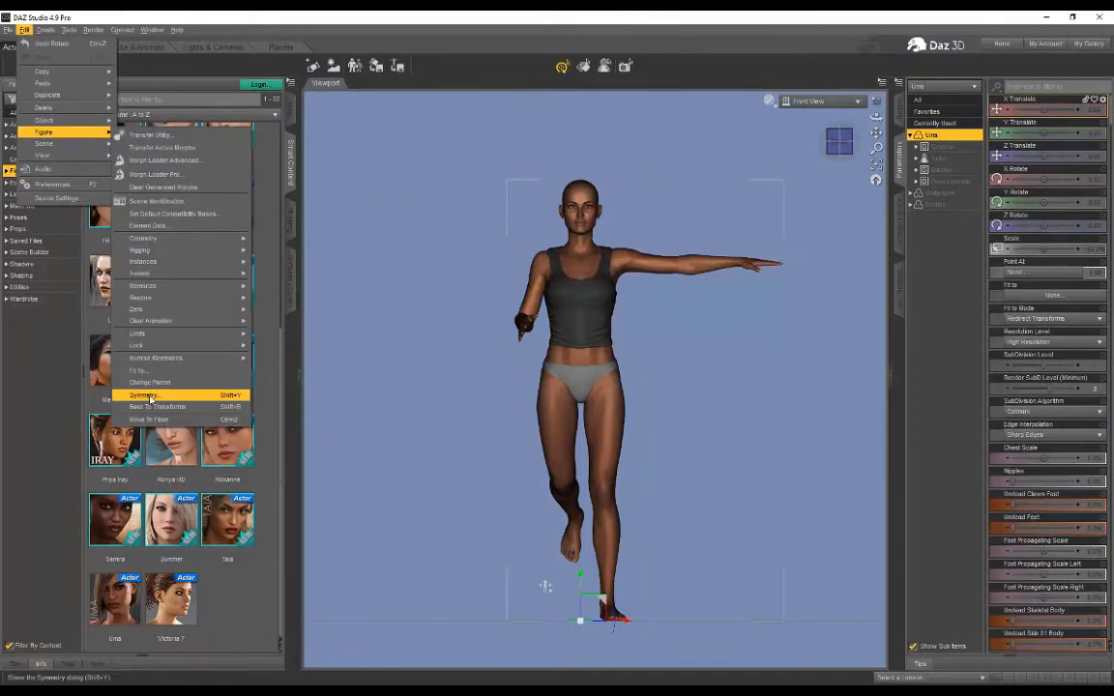
pyautogui.click(142, 394)
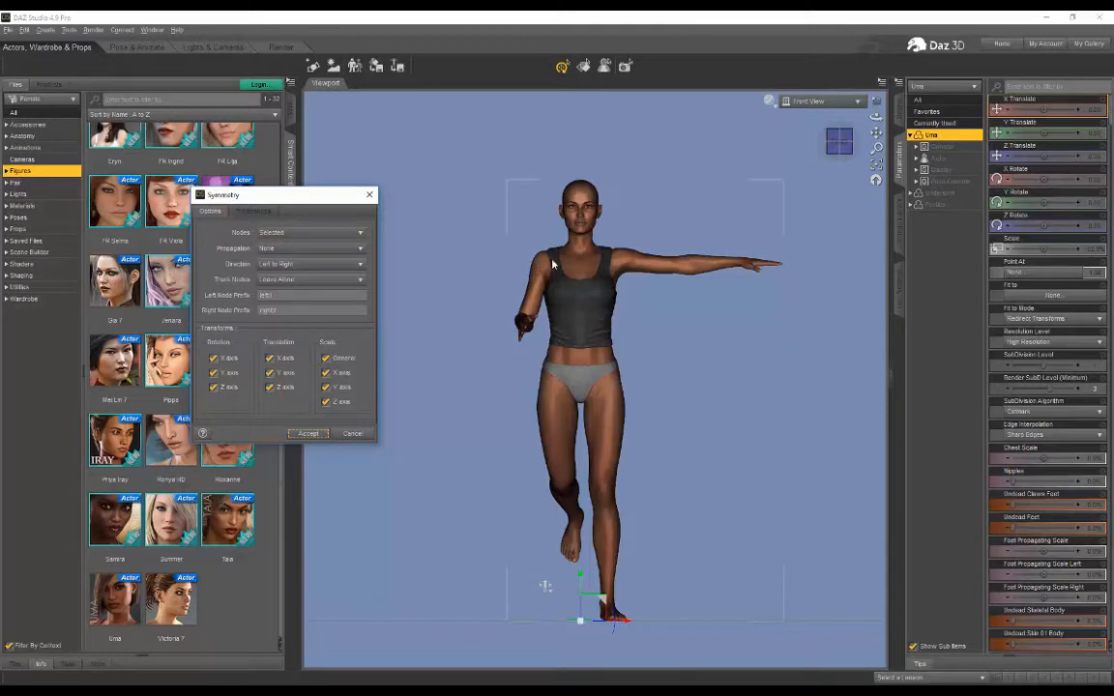
# Set Symmetry Nodes to Root and Propagation to Recursive
pyautogui.click(312, 232)
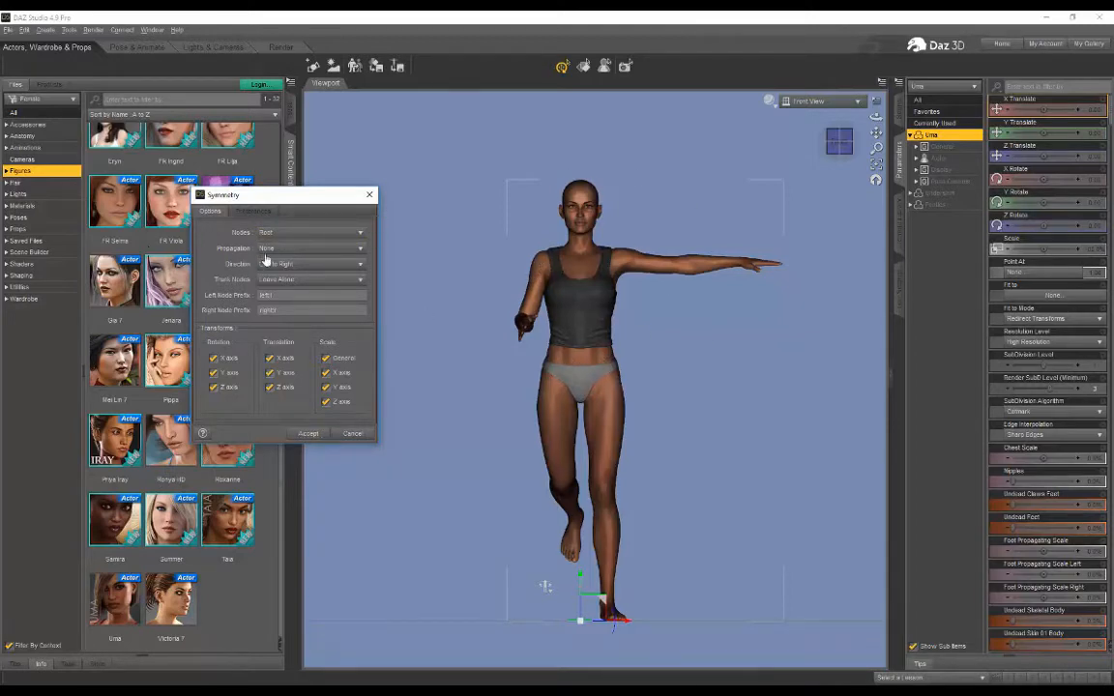
pyautogui.click(310, 248)
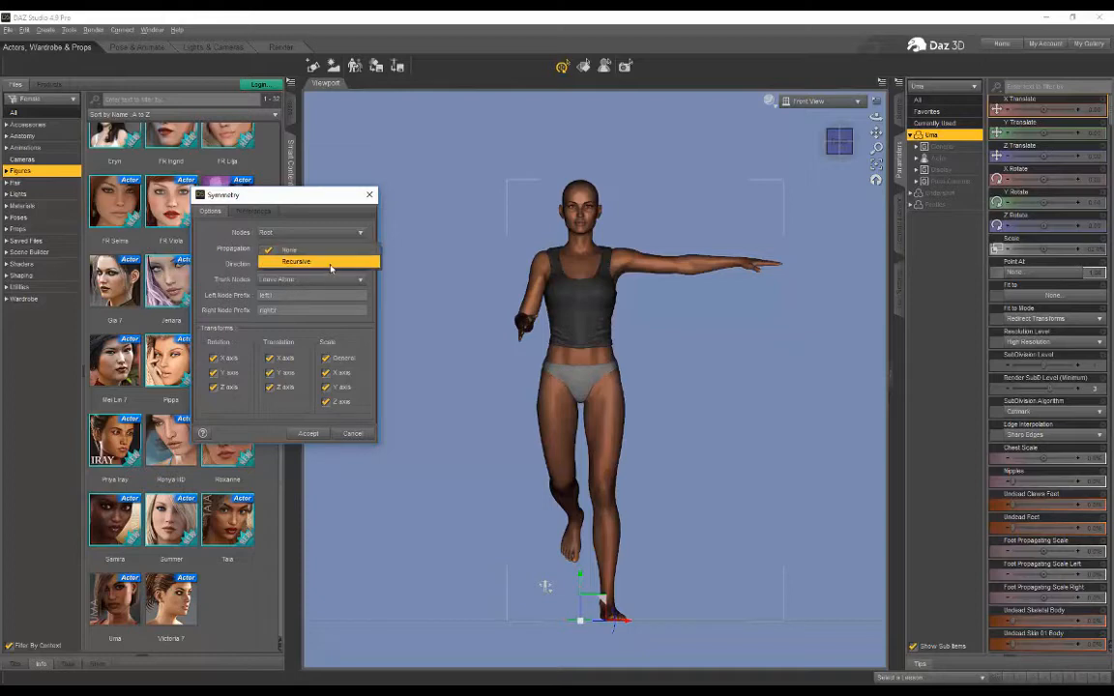
pyautogui.click(296, 262)
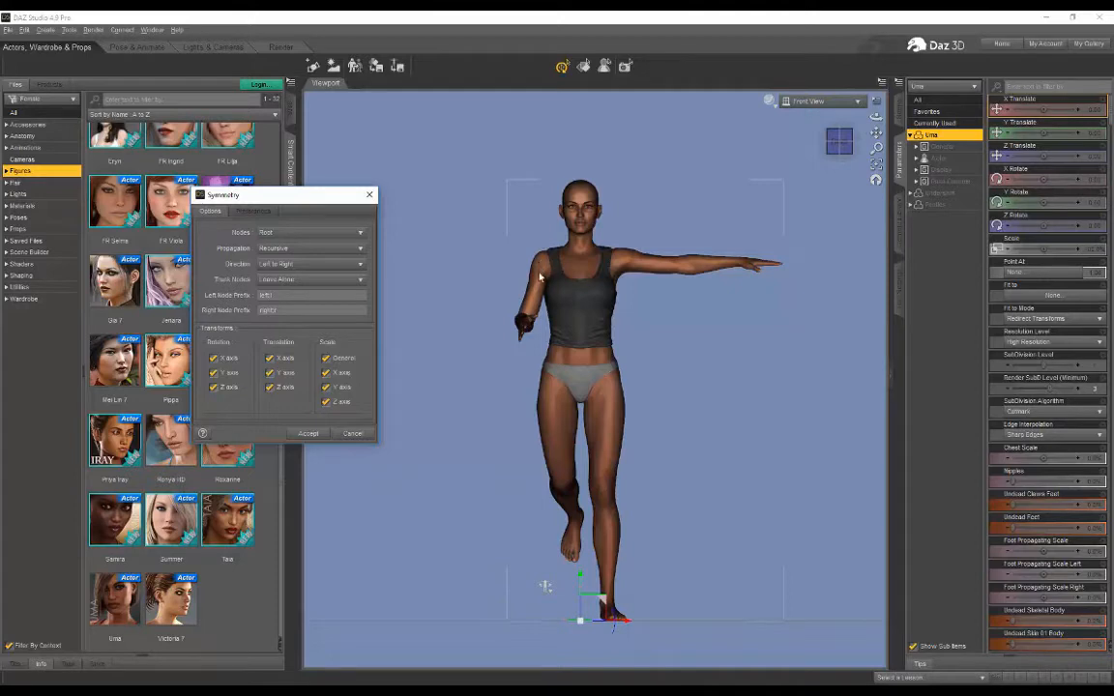
pyautogui.moveTo(554, 437)
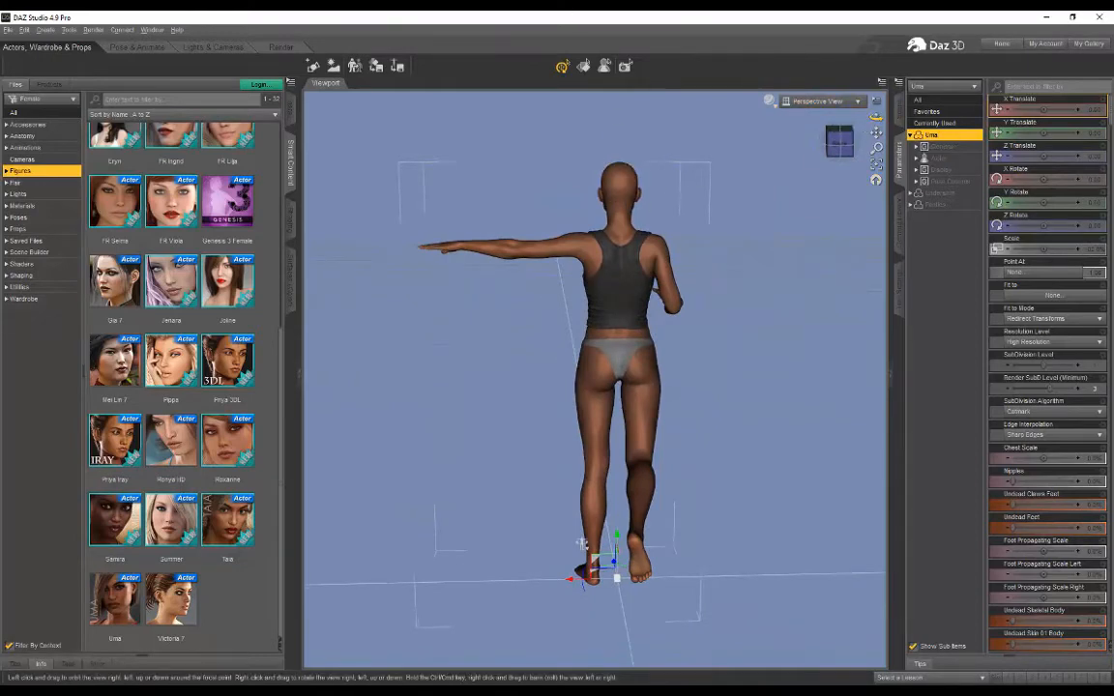
# Apply Symmetry with Recursive propagation and trunk Mirror Across Y Axis
pyautogui.click(24, 30)
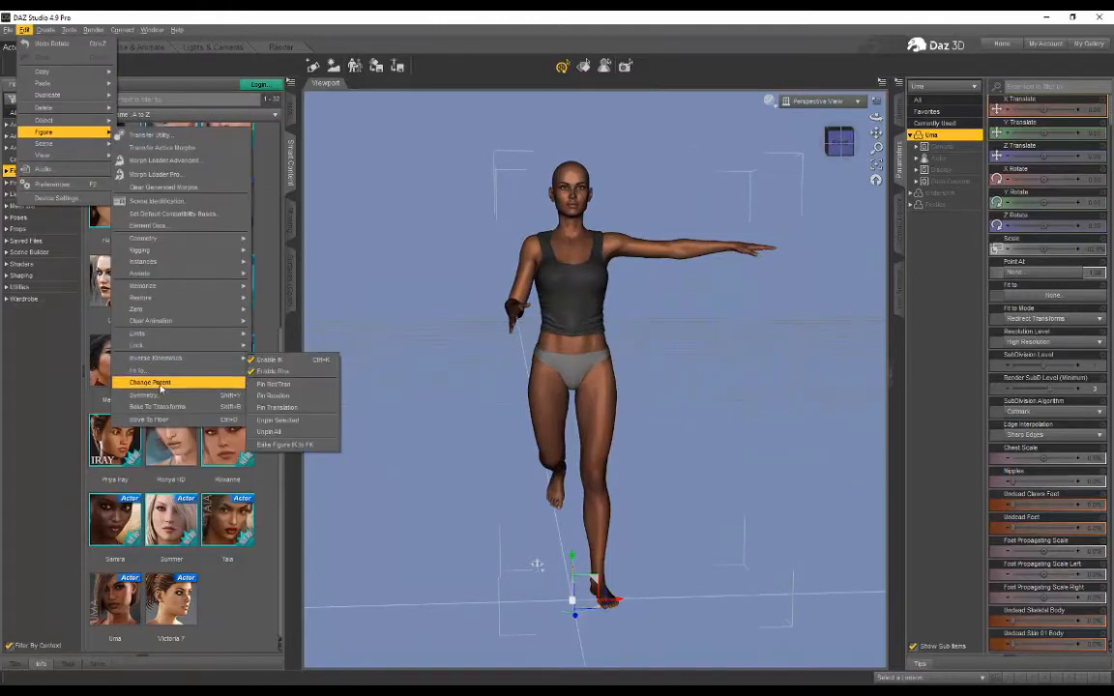
pyautogui.click(143, 395)
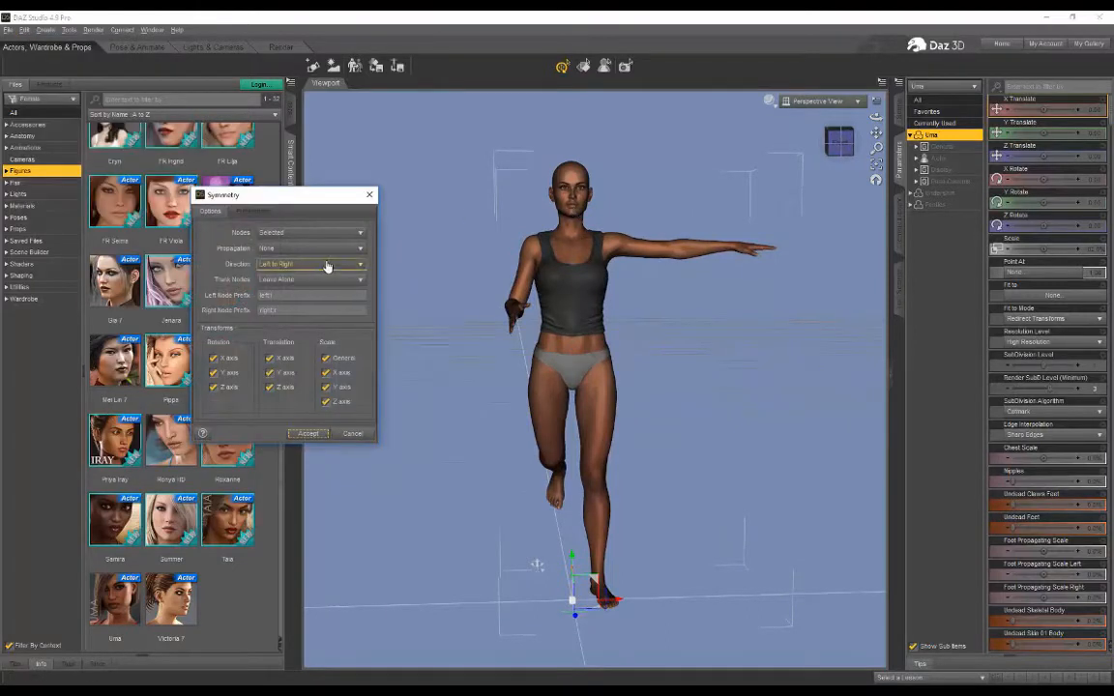
pyautogui.moveTo(488, 259)
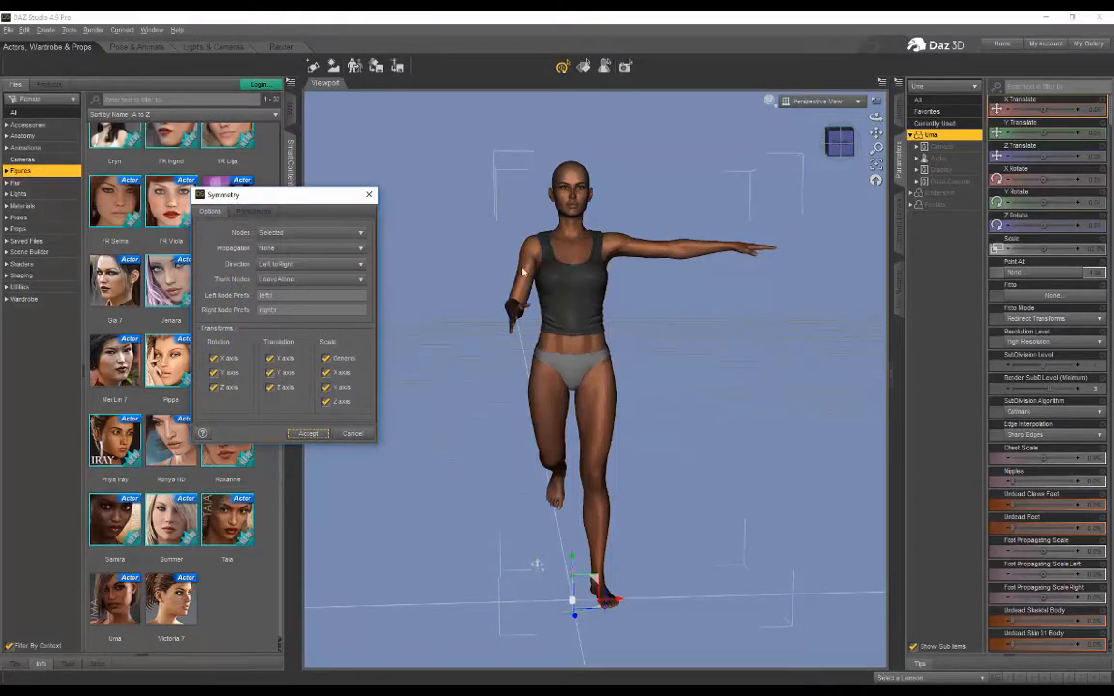
pyautogui.moveTo(515, 269)
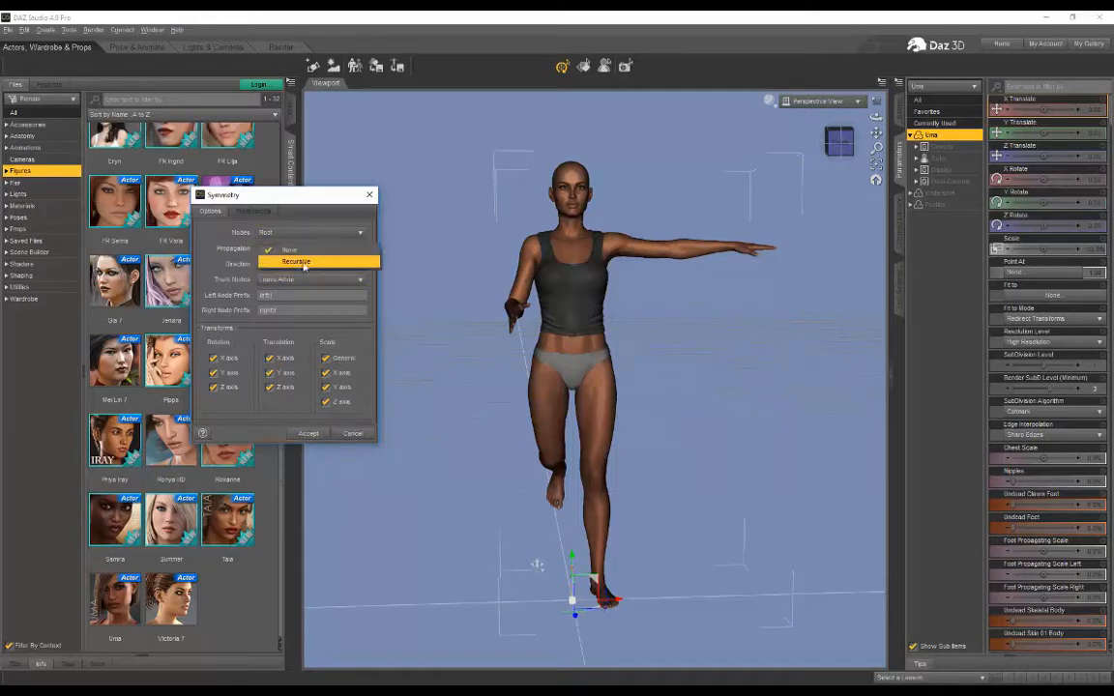
pyautogui.click(295, 262)
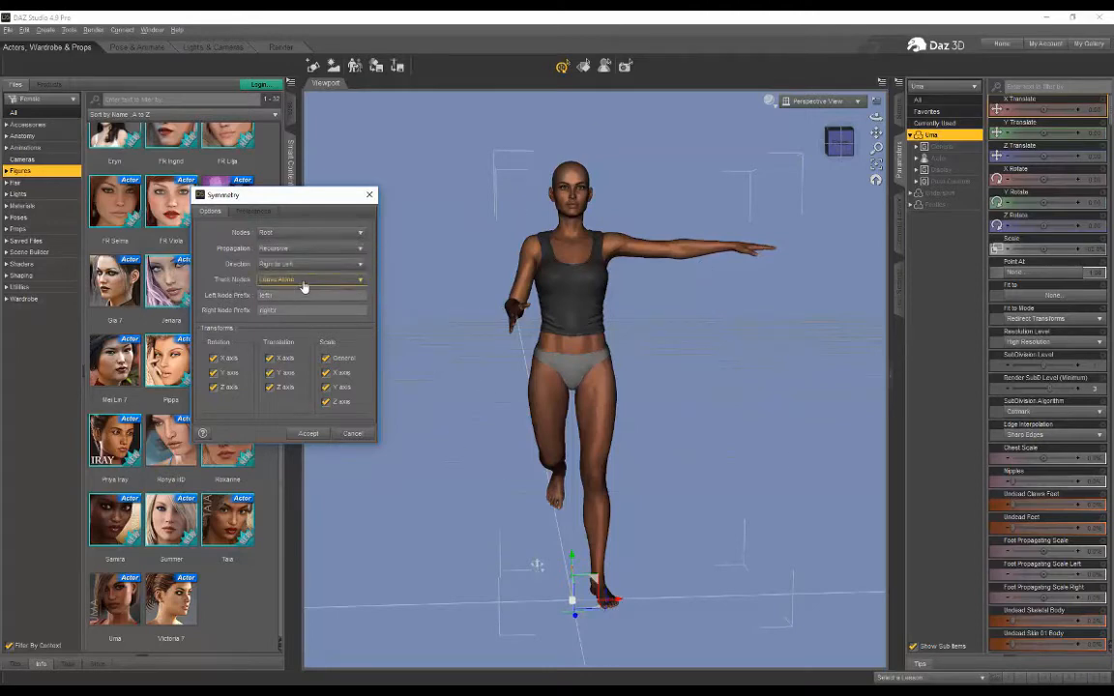
pyautogui.click(309, 280)
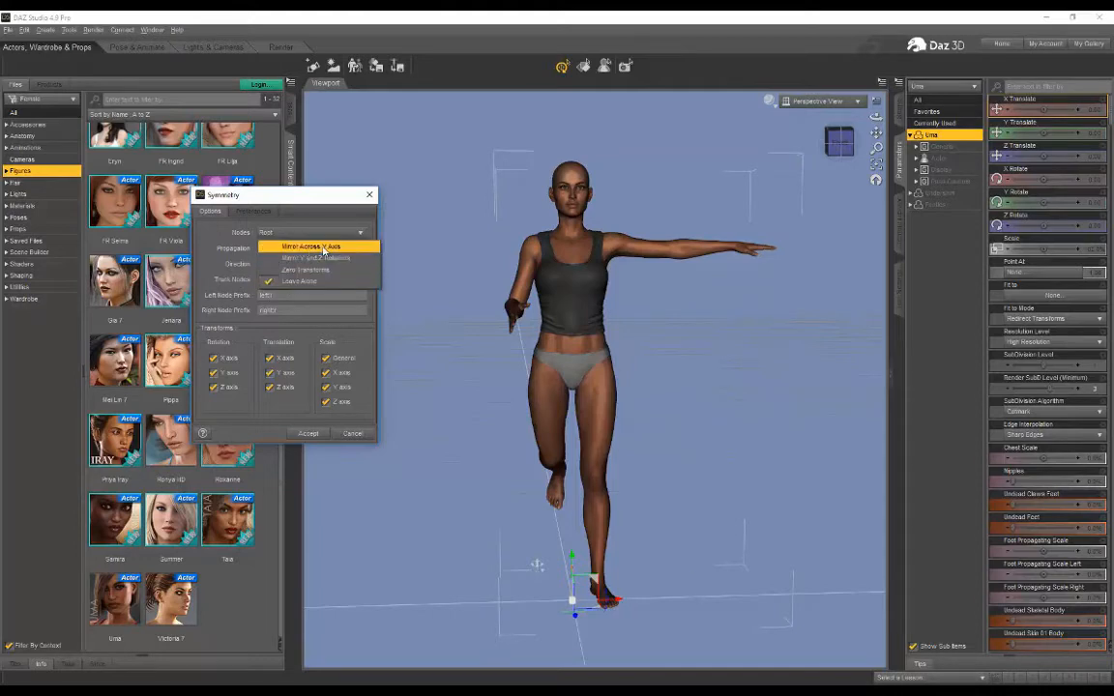
pyautogui.click(313, 246)
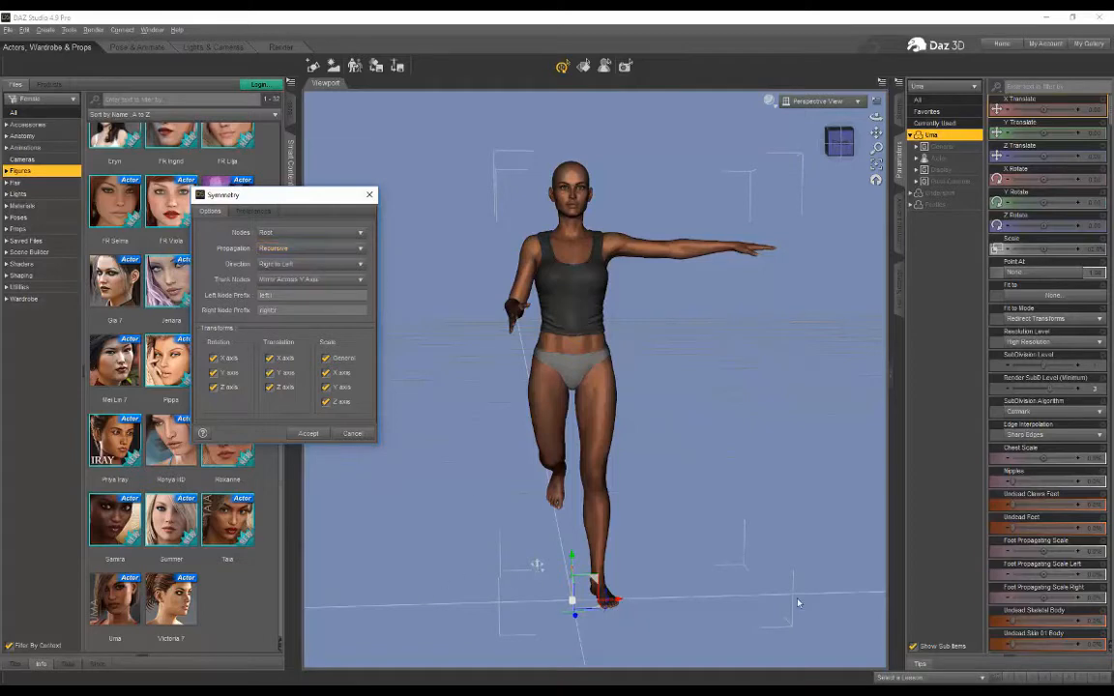
pyautogui.moveTo(1042, 609)
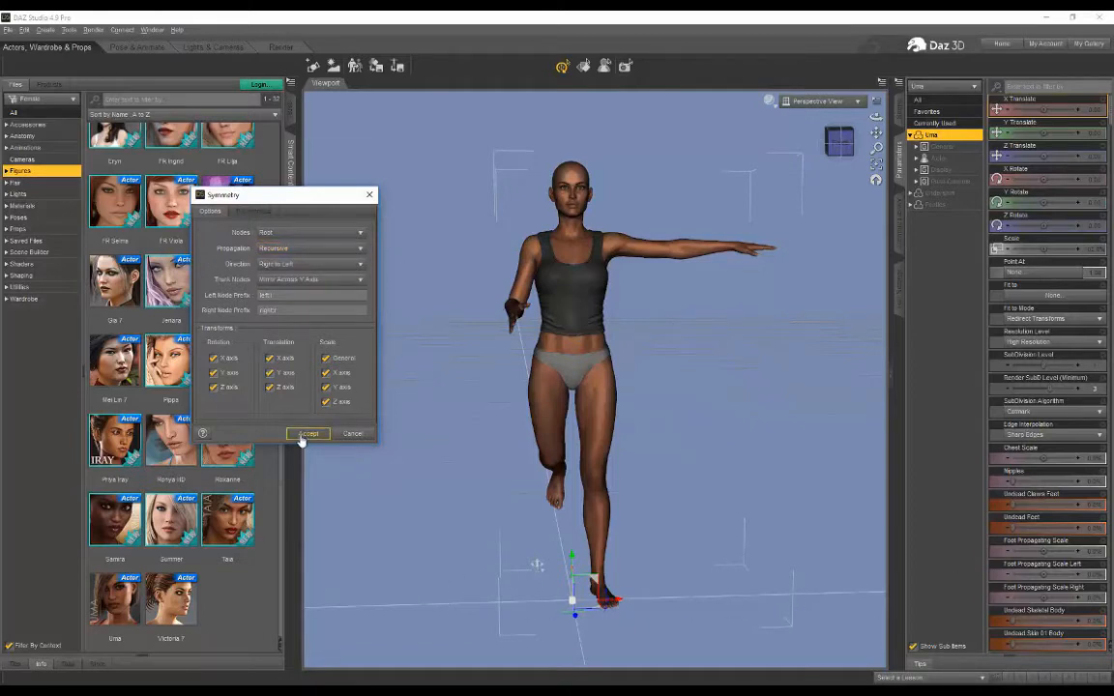
pyautogui.click(307, 433)
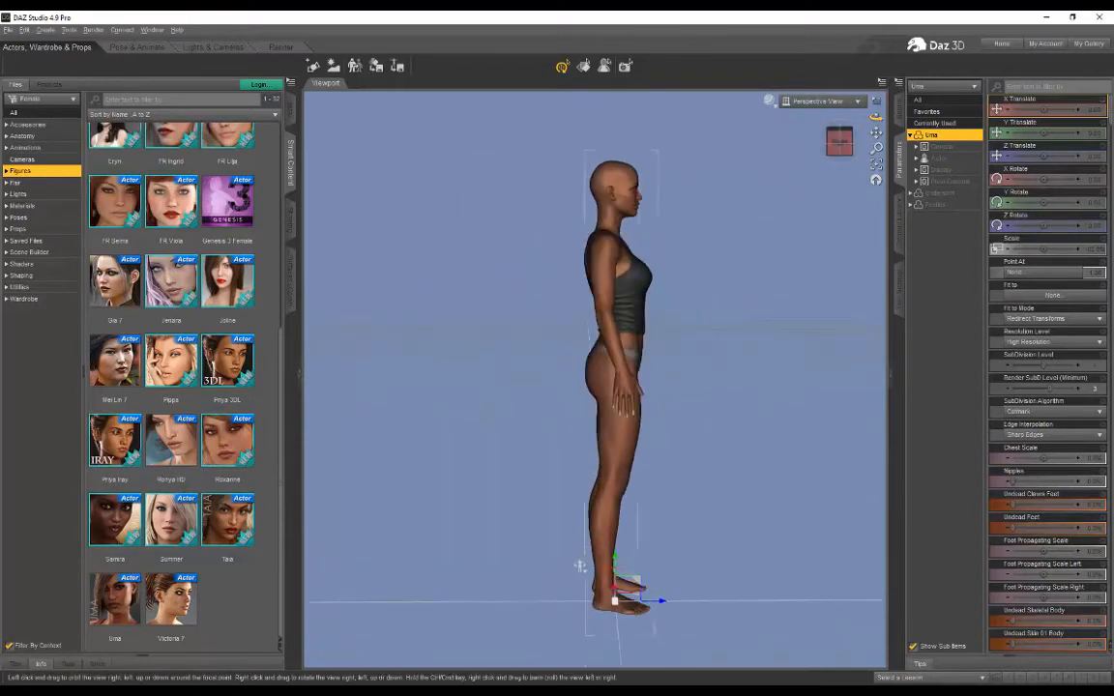
# Return to the front view and select the Right Collar bone
pyautogui.click(627, 295)
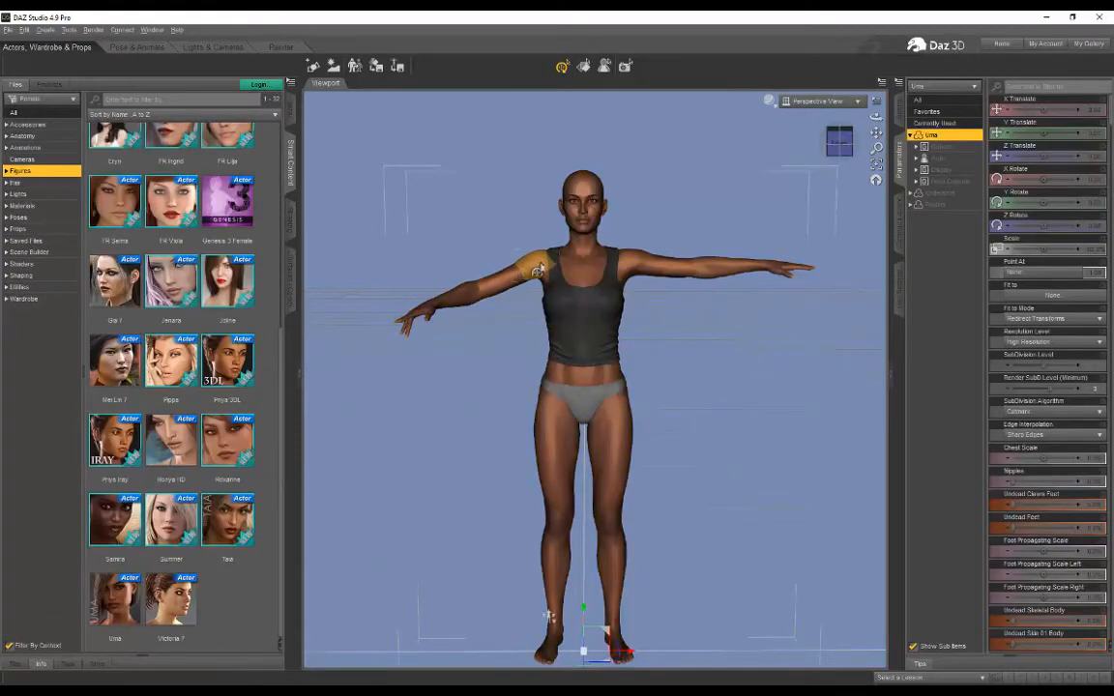
pyautogui.click(554, 441)
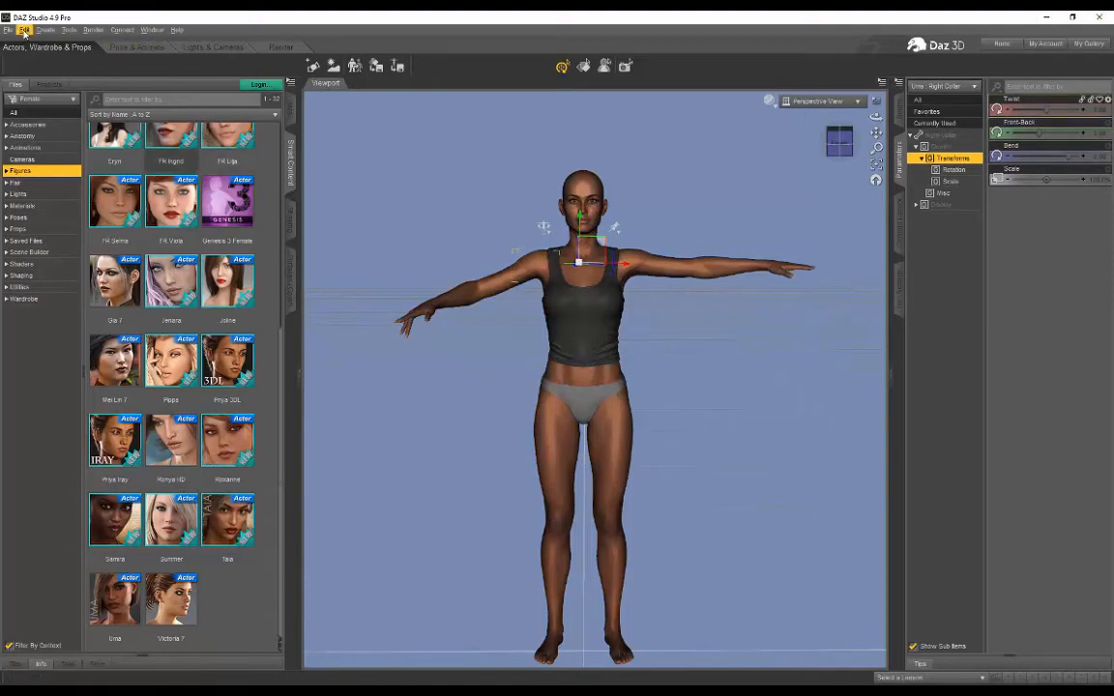
# Apply Symmetry: Recursive, Right to Left, Trunk Nodes Leave Alone
pyautogui.click(24, 29)
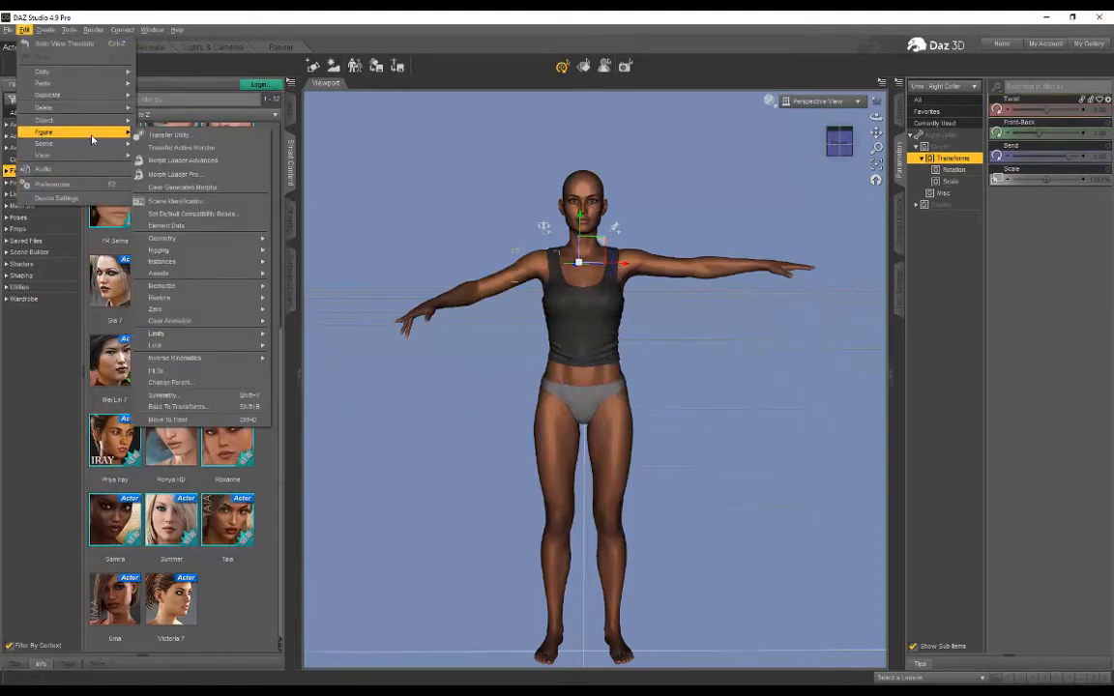
pyautogui.click(164, 395)
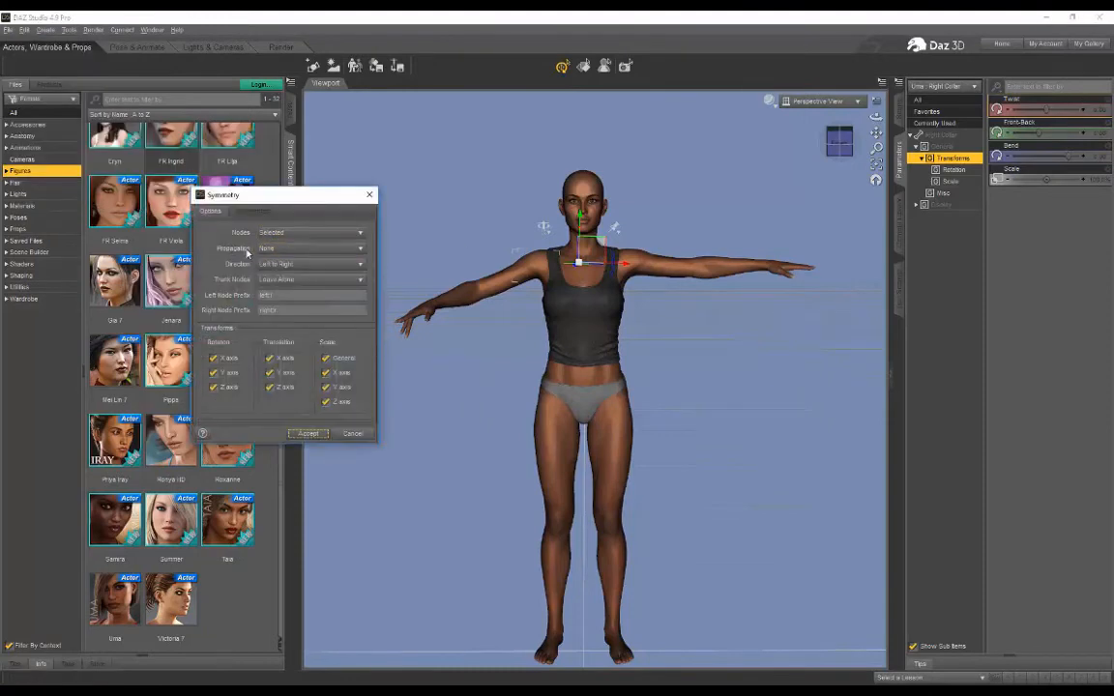
pyautogui.click(309, 249)
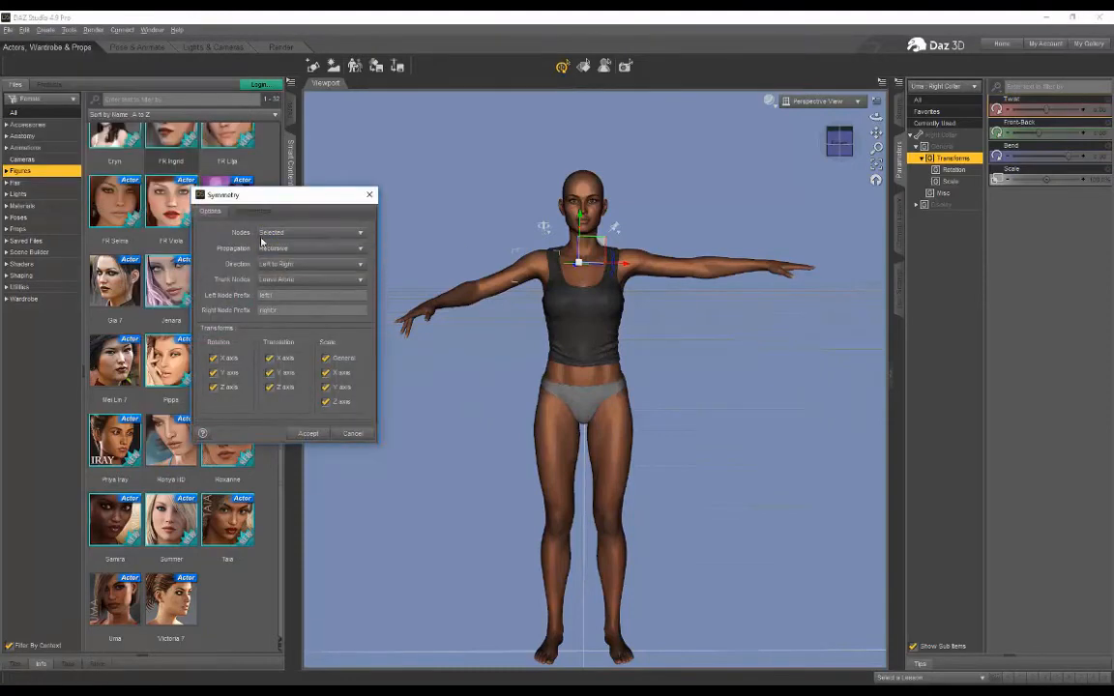
pyautogui.click(310, 263)
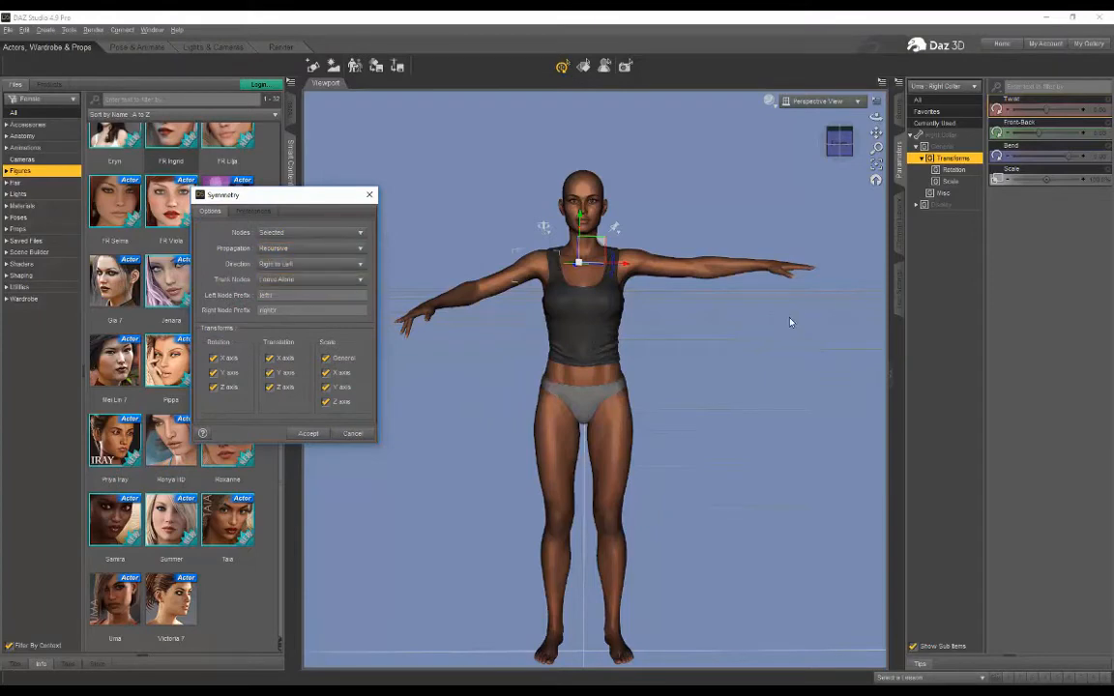
pyautogui.click(309, 280)
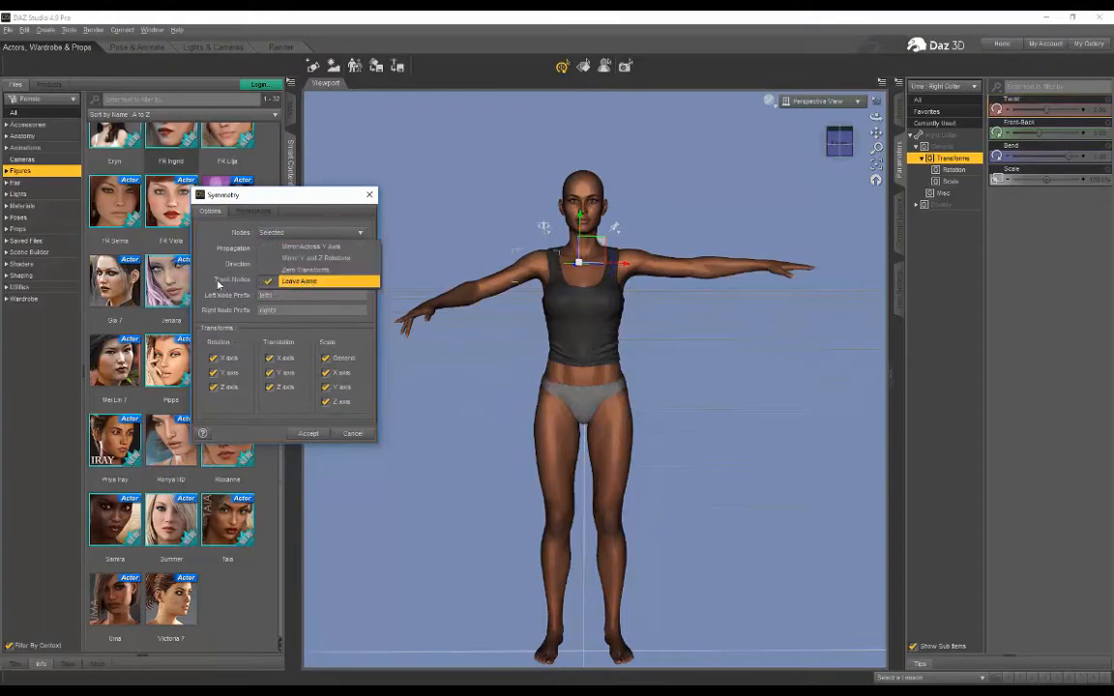
pyautogui.click(285, 279)
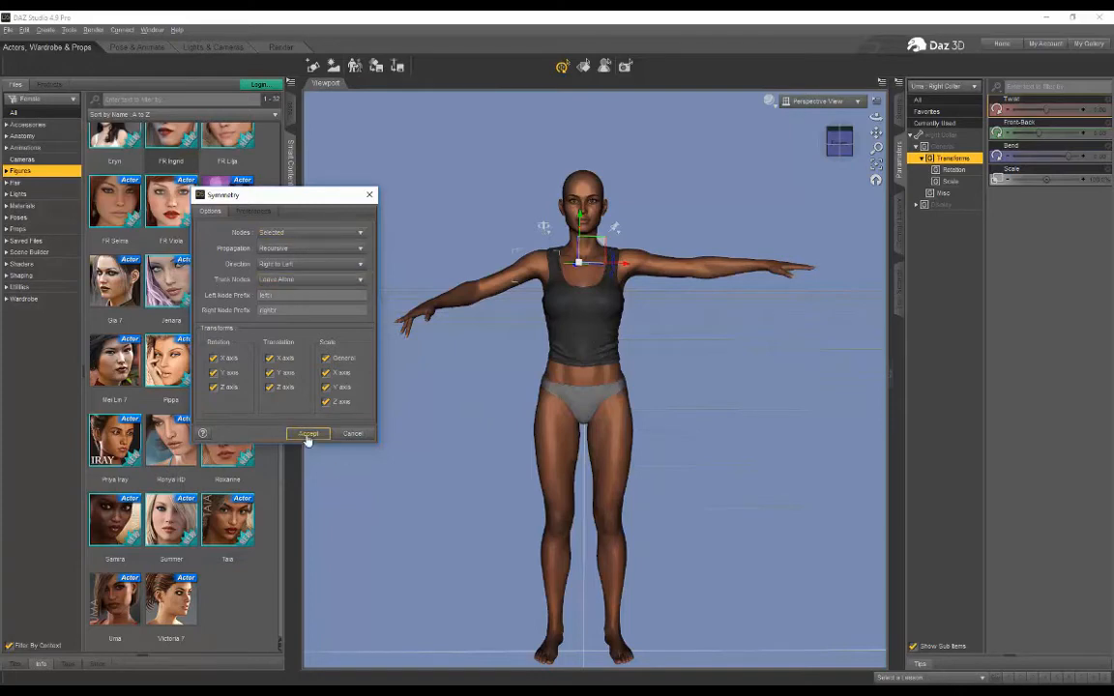
pyautogui.click(308, 434)
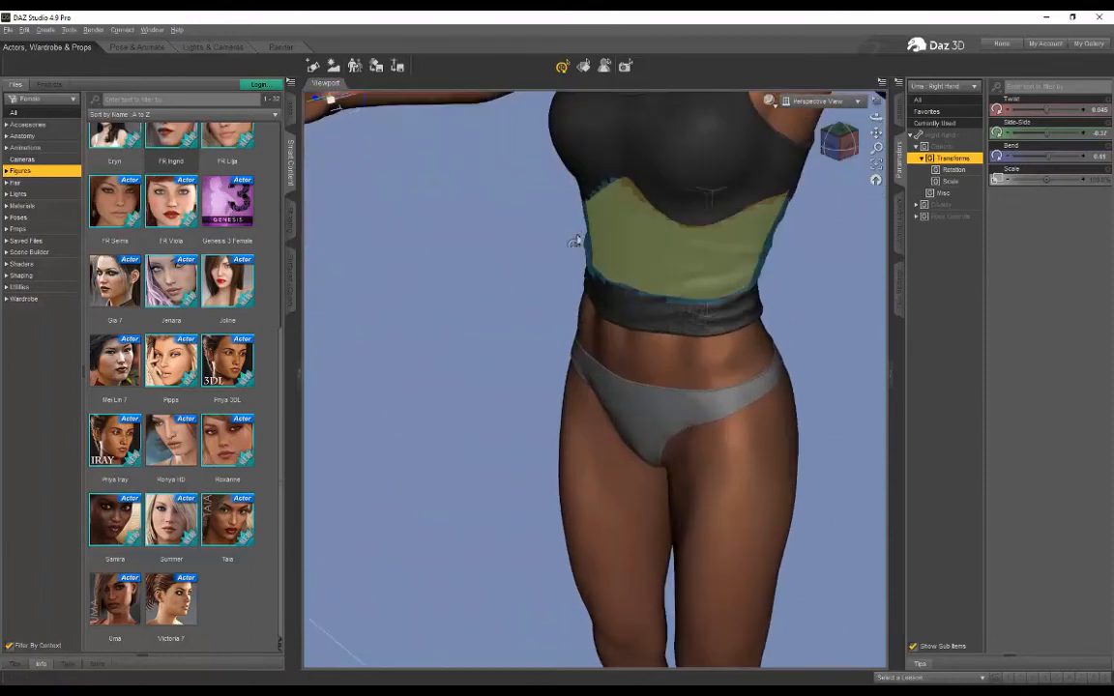
# Open the Edit menu to reach Symmetry for the posed right hand
pyautogui.click(24, 30)
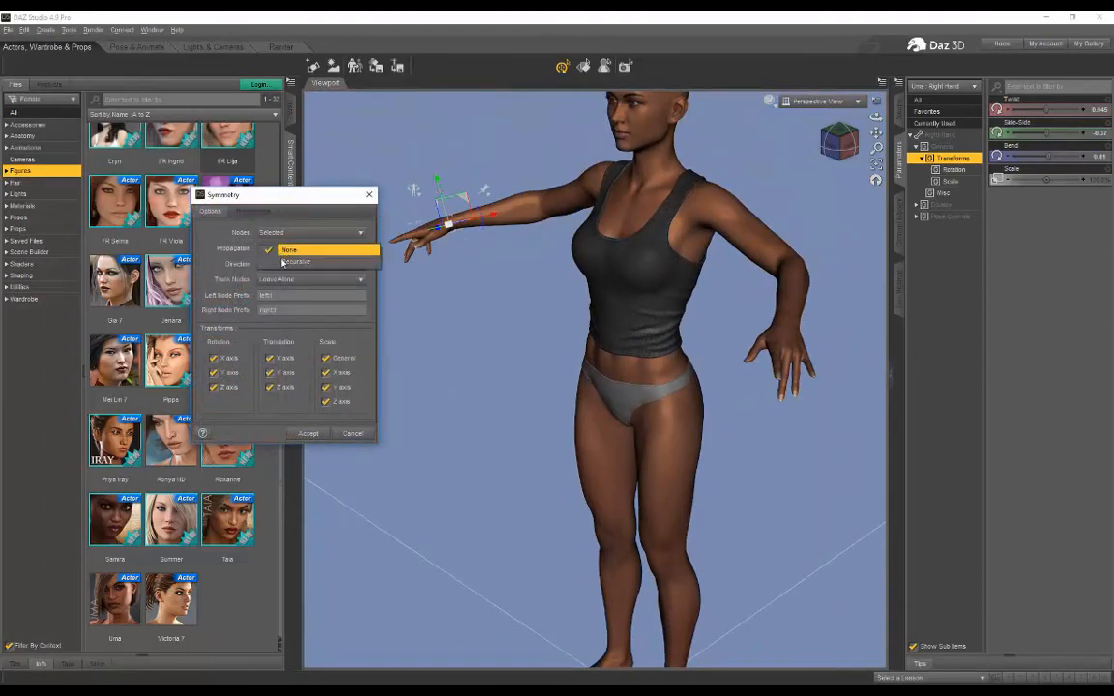
# Set Symmetry propagation to Recursive so the finger bones are mirrored
pyautogui.click(290, 249)
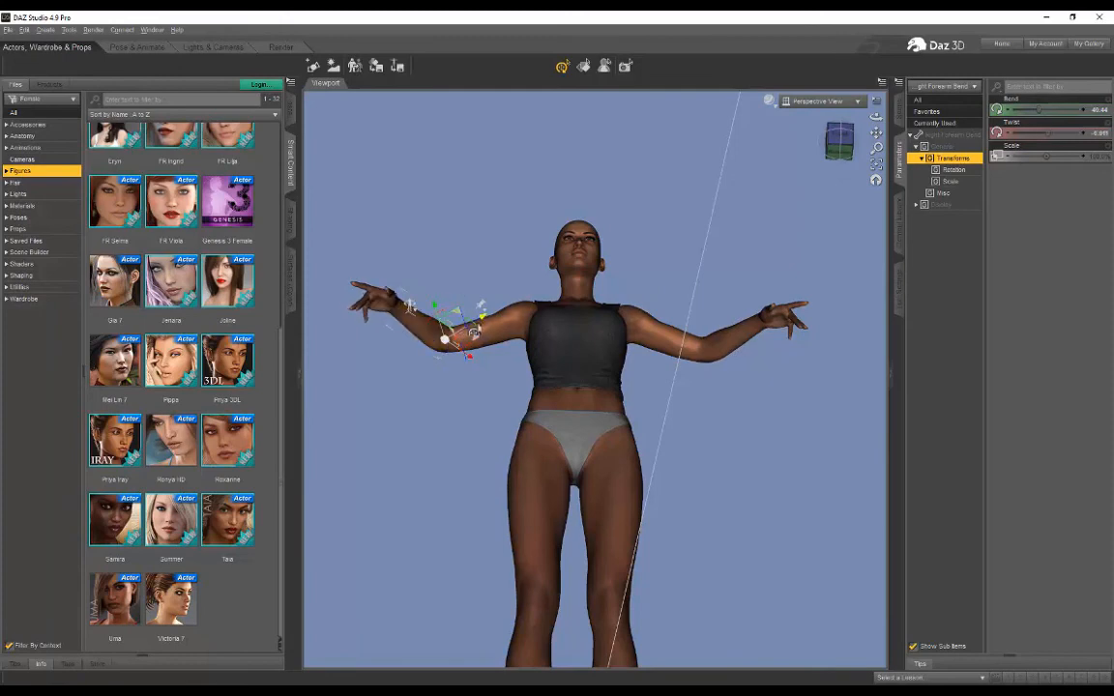
# Bend the right forearm to about 85, then mirror it recursively right to left with Figure Symmetry
pyautogui.moveTo(440, 338); pyautogui.dragTo(464, 261)
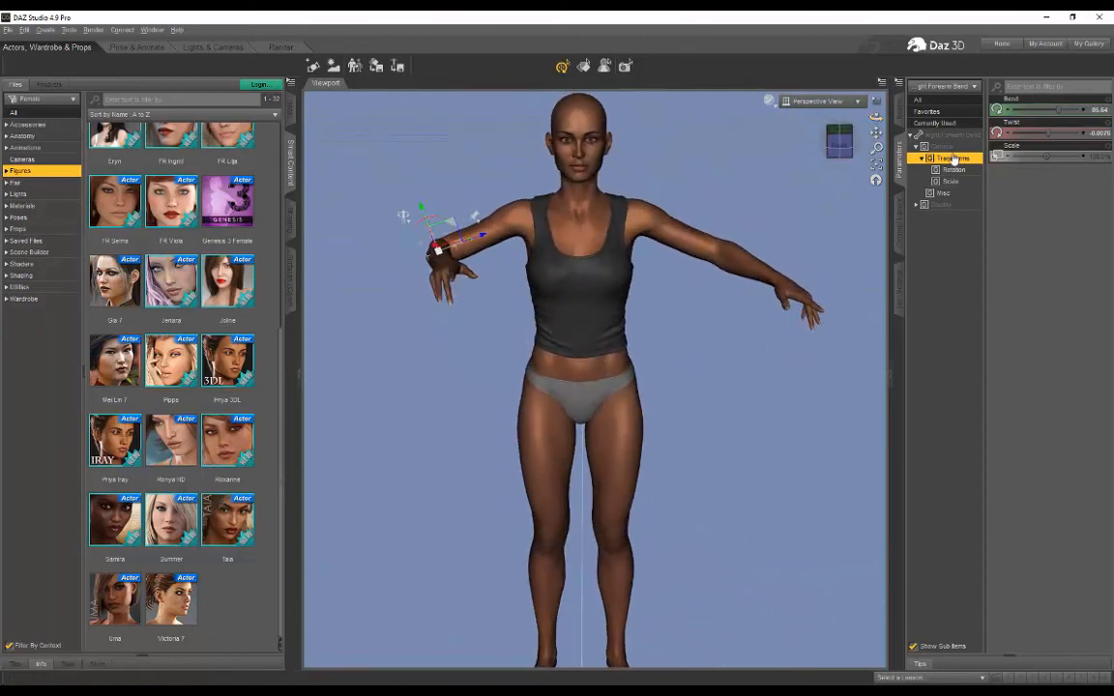
pyautogui.click(23, 30)
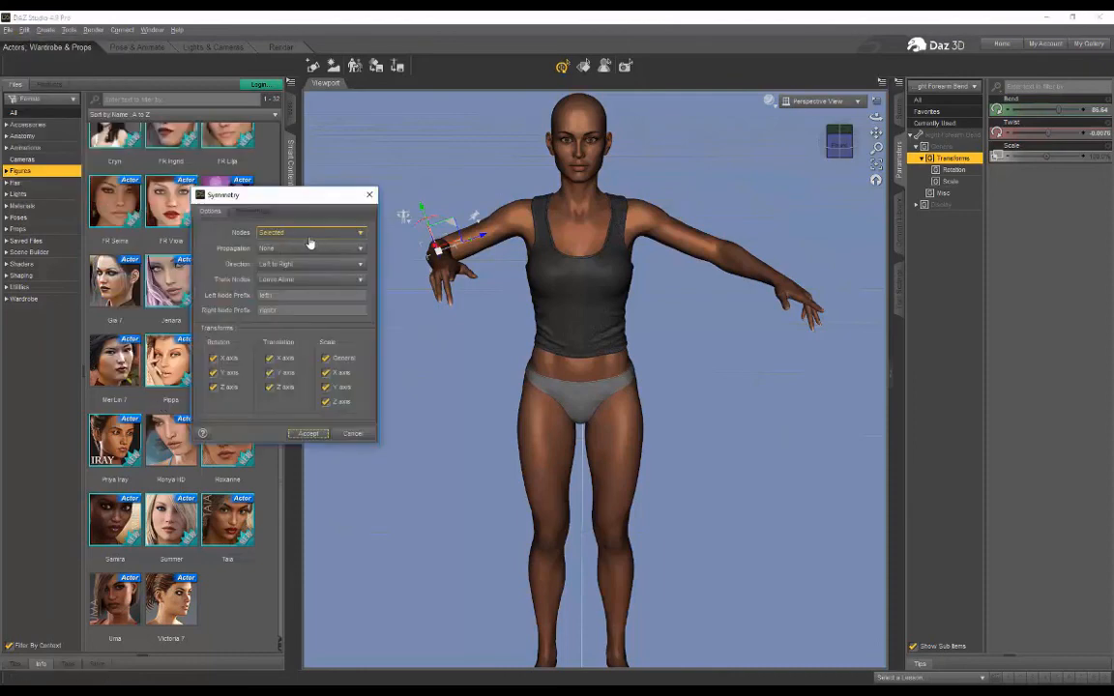
pyautogui.click(310, 248)
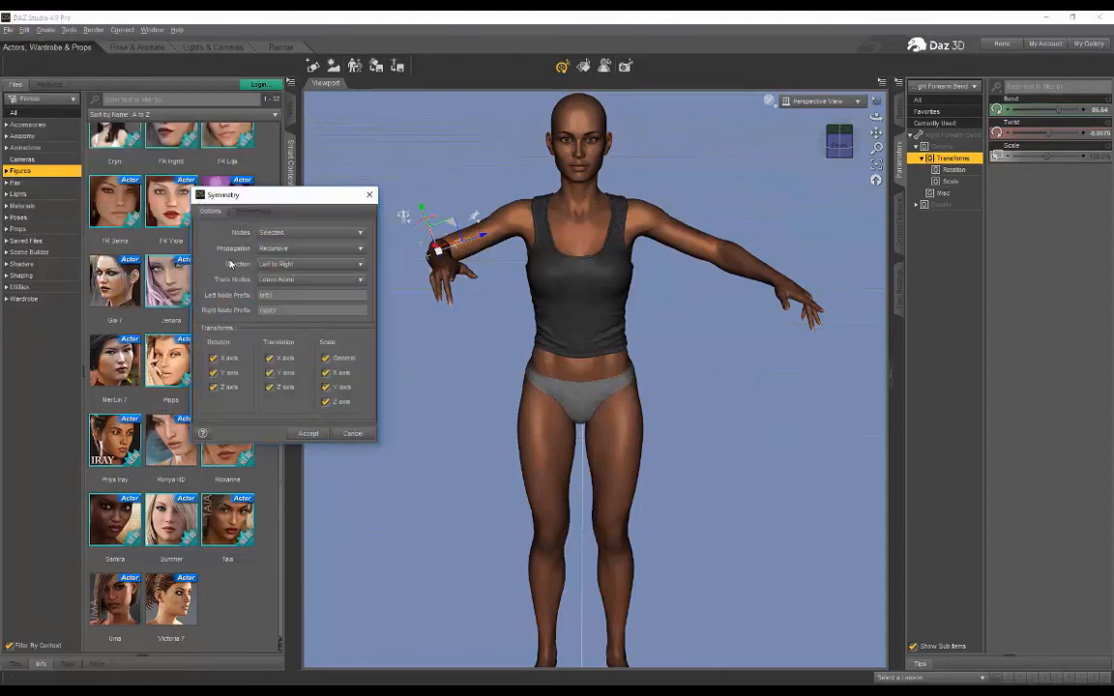
pyautogui.click(310, 264)
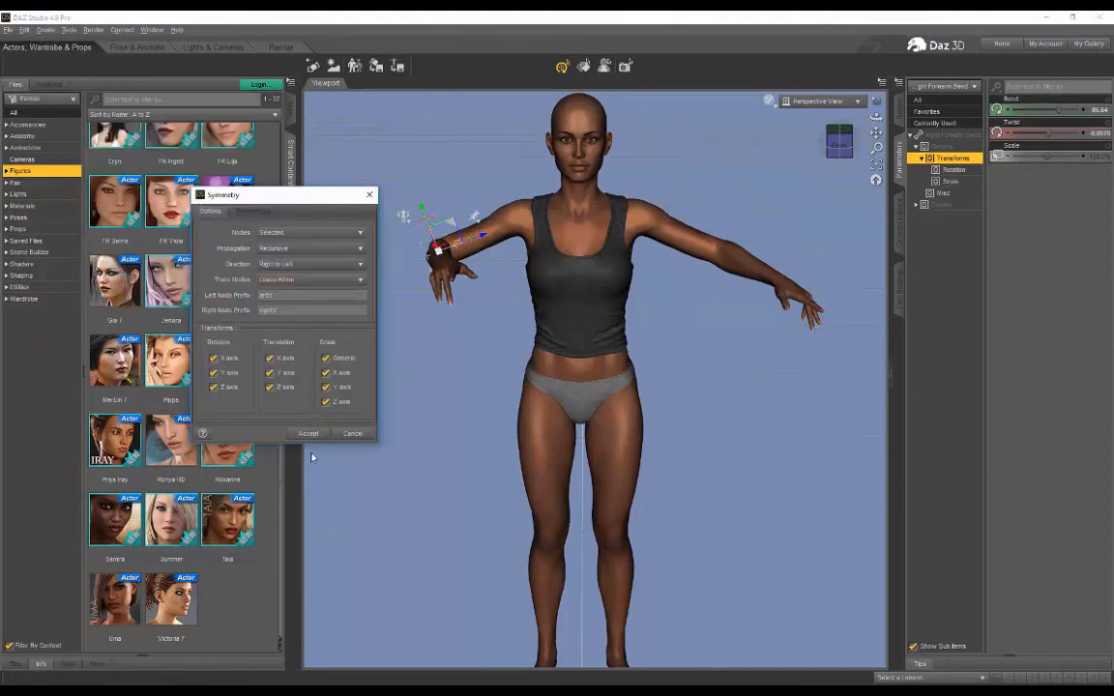
pyautogui.click(307, 433)
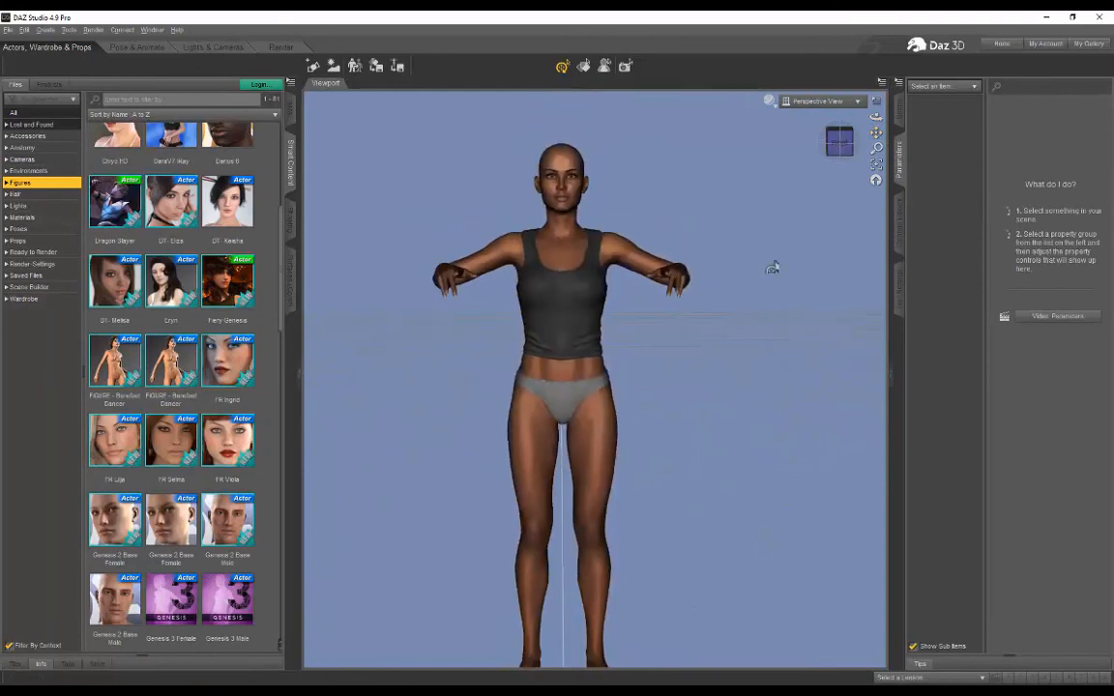
pyautogui.moveTo(771, 293)
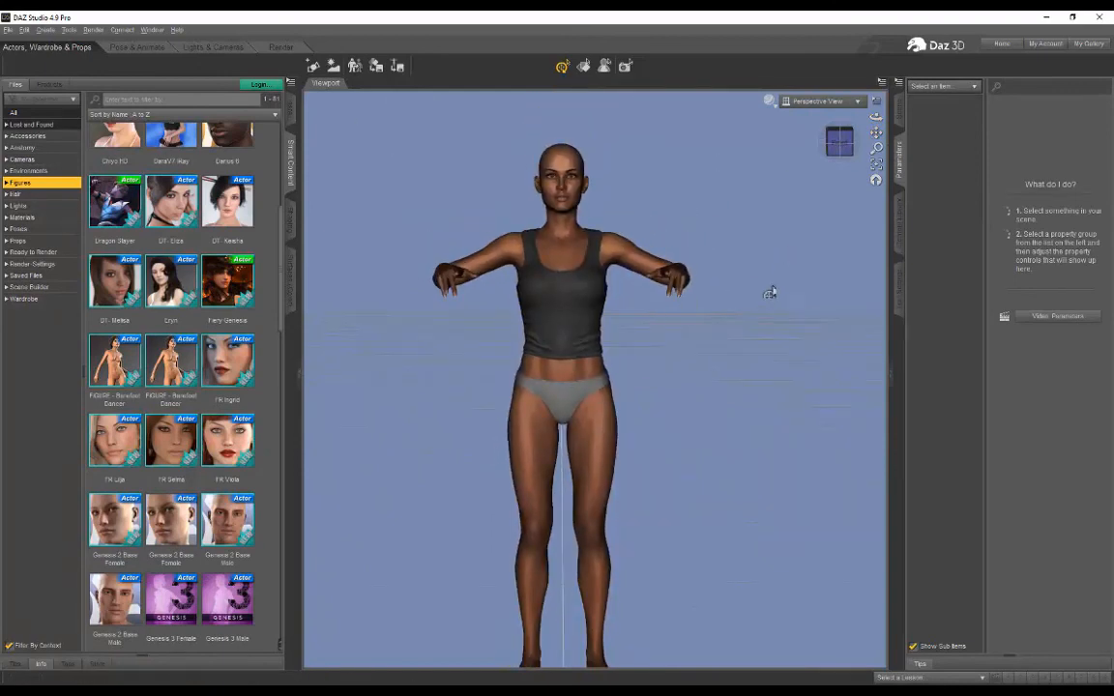